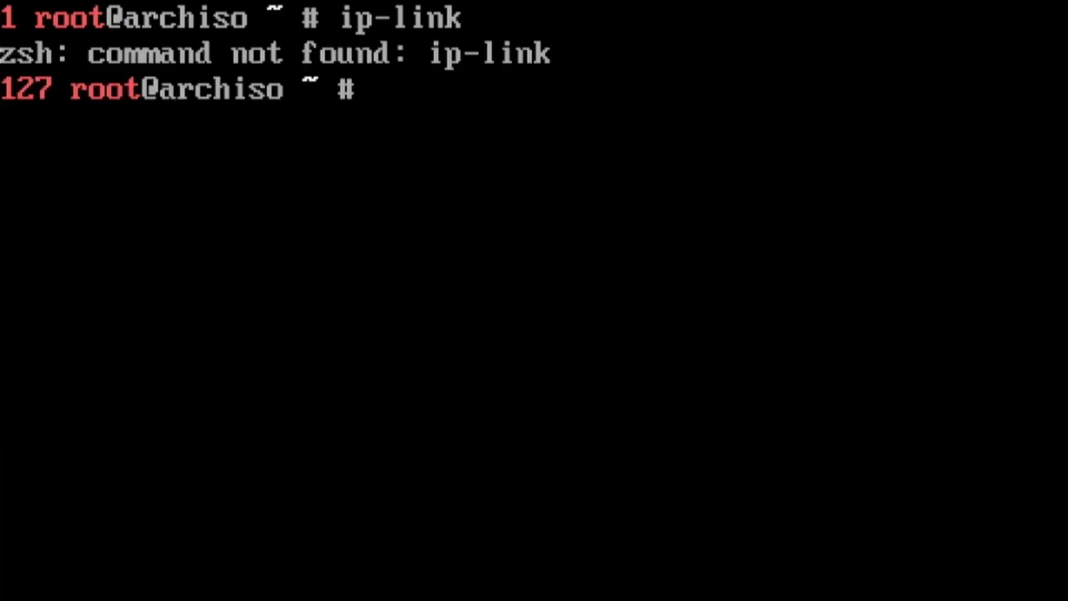
List the network interfaces with 'ip link' after the misspelled 'iplink' attempt.
{"action": "type", "text": "iplink"}
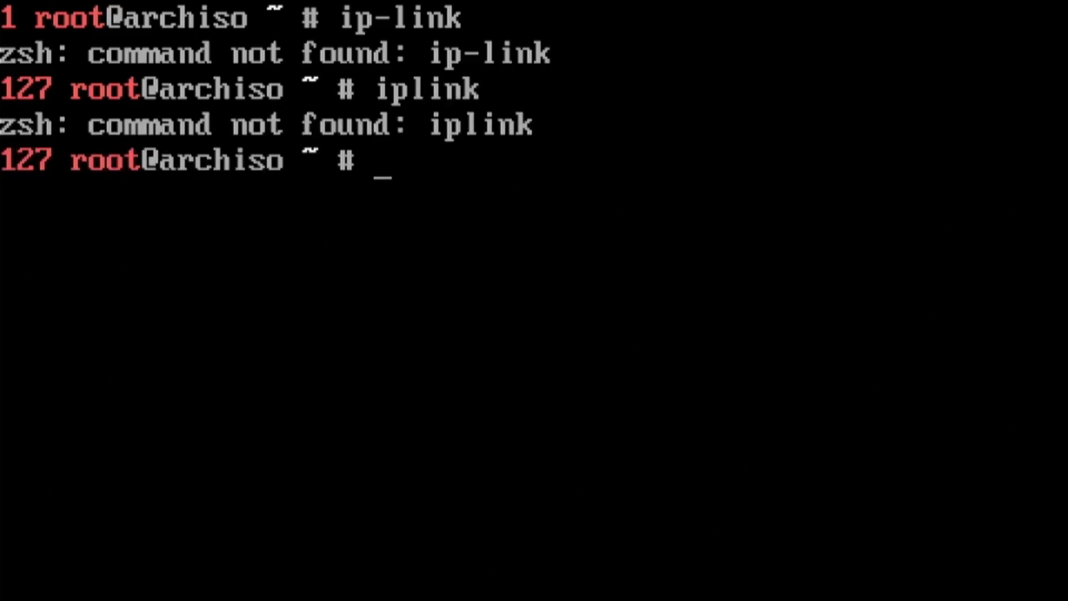
{"action": "type", "text": "ip"}
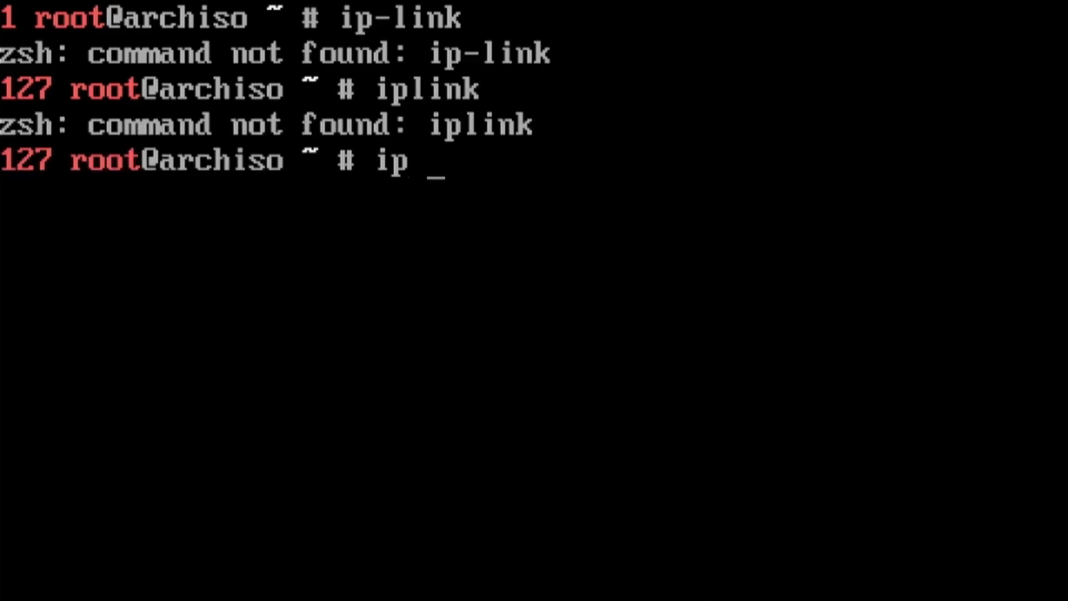
{"action": "key", "text": "Return"}
{"action": "type", "text": "cfdisk /dev/n"}
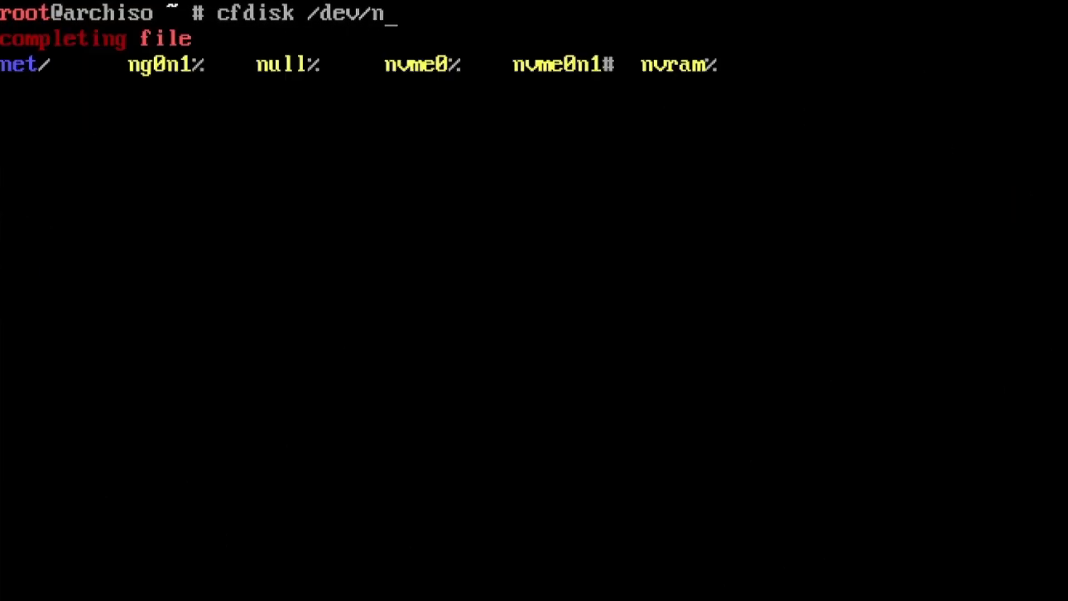
Partition /dev/nvme0n1 in cfdisk into 400M, 4G and 927.1G partitions and write the table.
{"action": "key", "text": "Tab"}
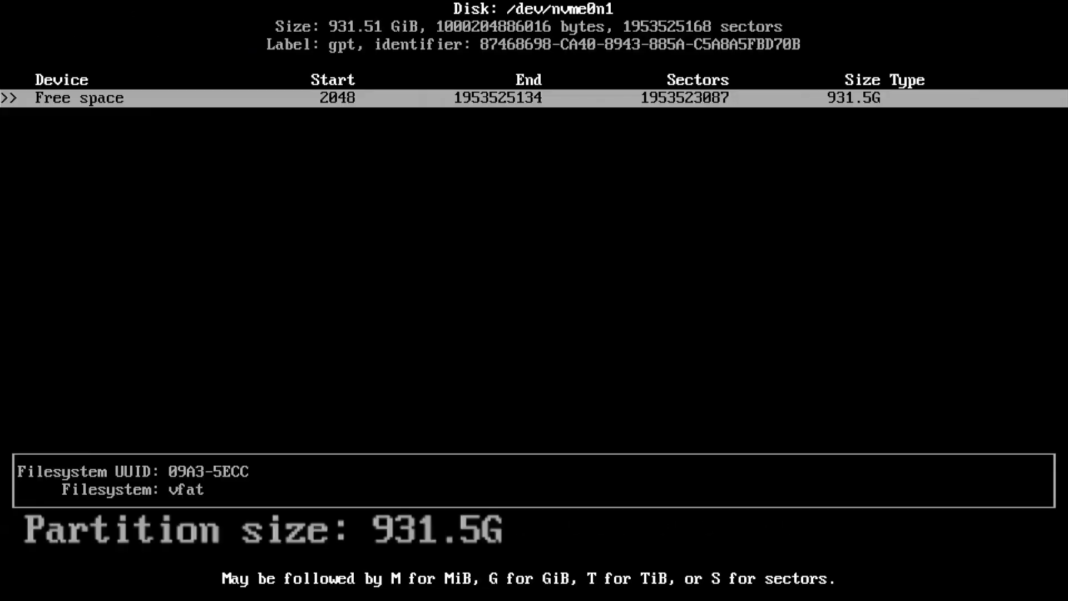
{"action": "key", "text": "Enter"}
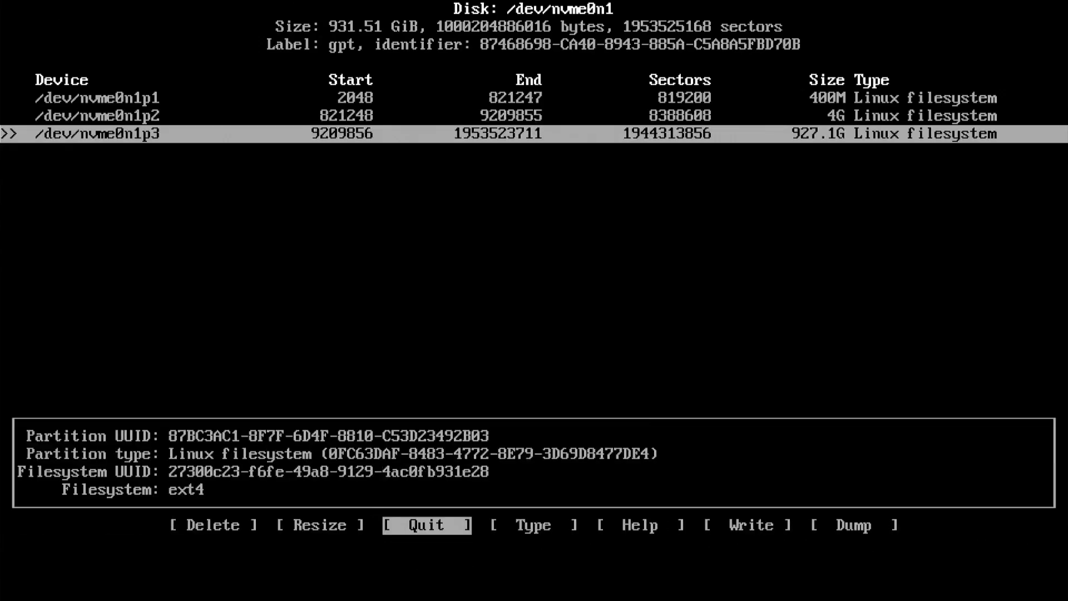
{"action": "left_click", "coordinate": [747, 524]}
{"action": "type", "text": "mkfs"}
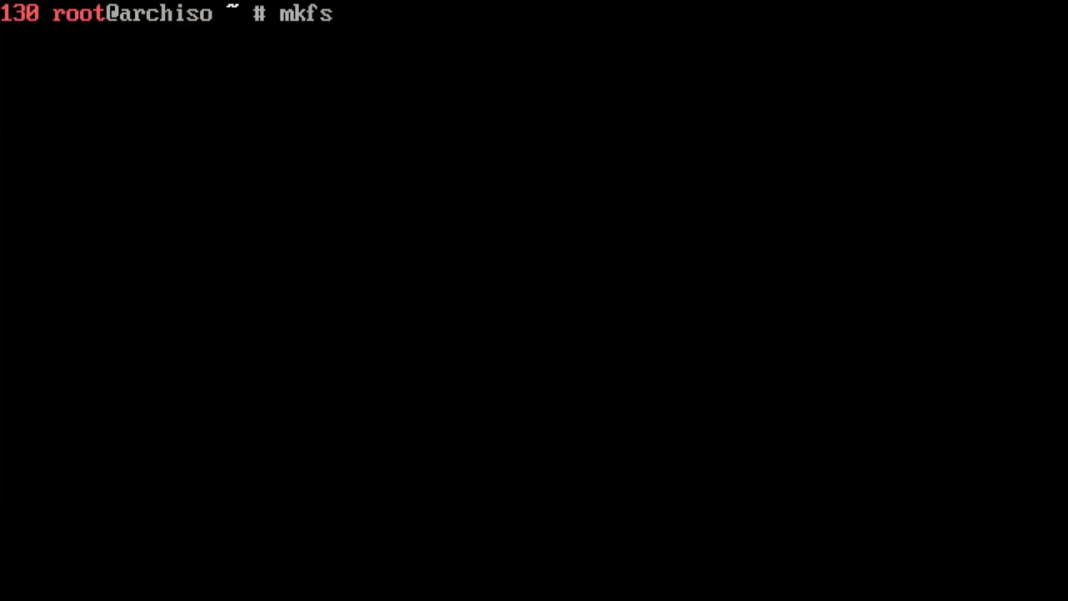
Format p1 FAT32, make and enable swap on p2, and mount p3 at /mnt and p1 at /mnt/boot/efi.
{"action": "type", "text": ".fat -F 32 /dev/nvme0n1p1"}
{"action": "type", "text": "lsblk"}
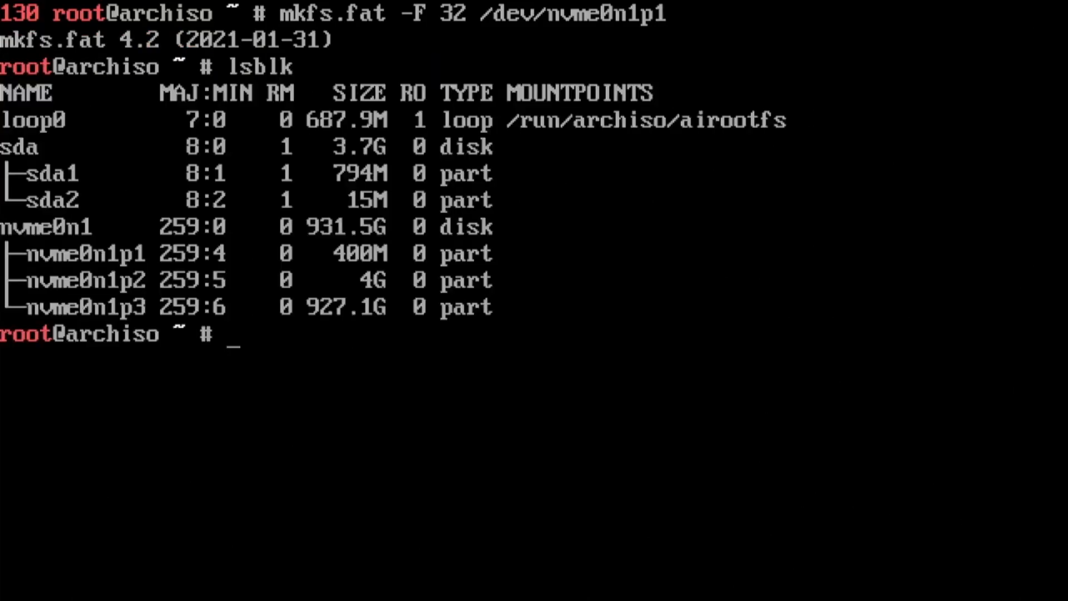
{"action": "type", "text": "mkswap /dev/nvme0n1p2"}
{"action": "type", "text": "mount /dev/nvme0n1p3 /mnt"}
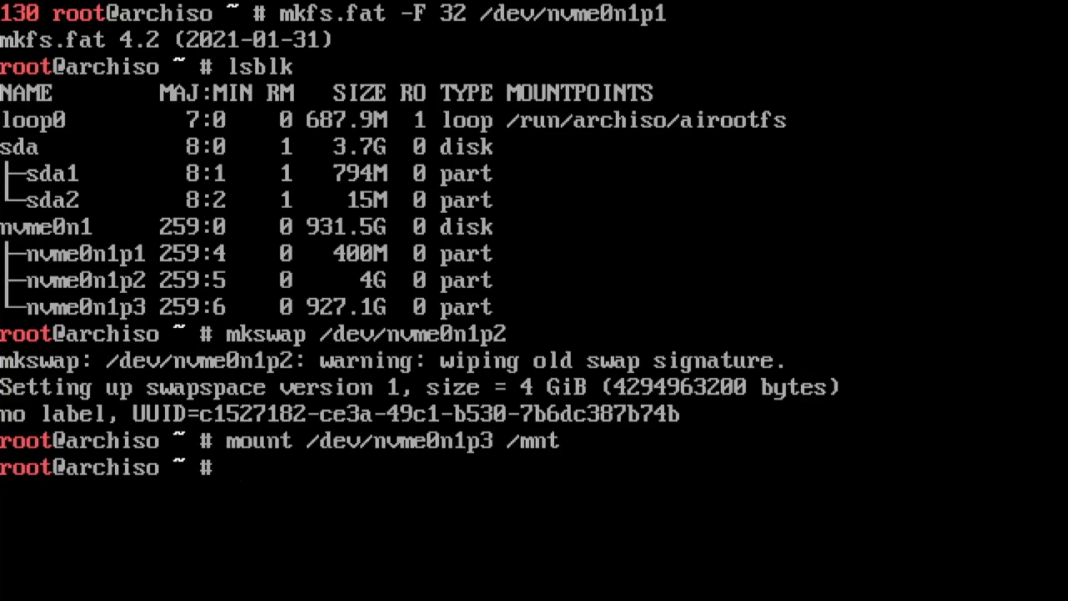
{"action": "type", "text": "lsblk"}
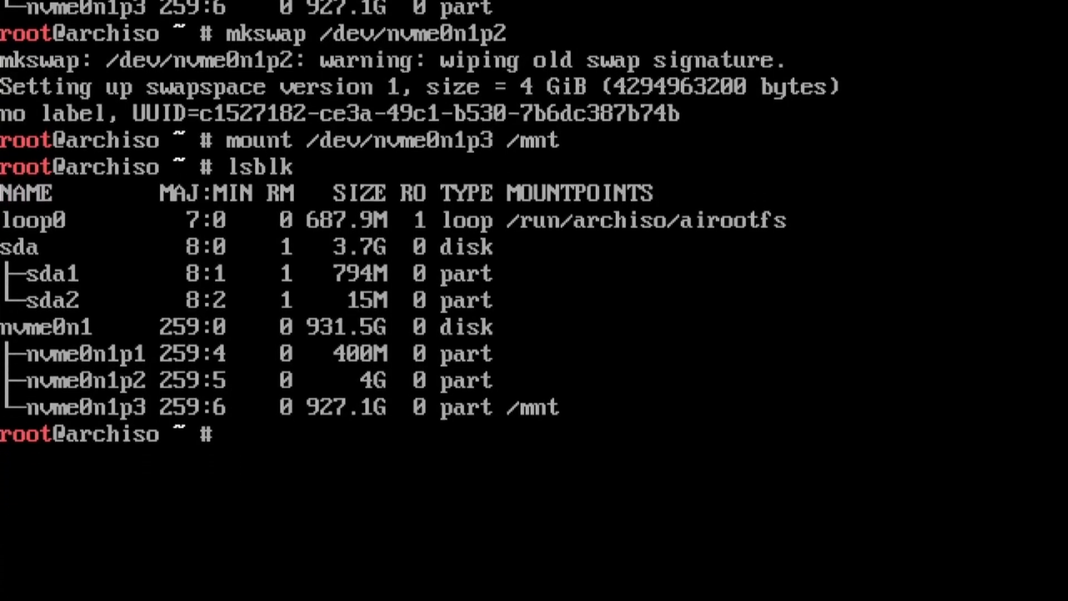
{"action": "type", "text": "mount --mkdir /"}
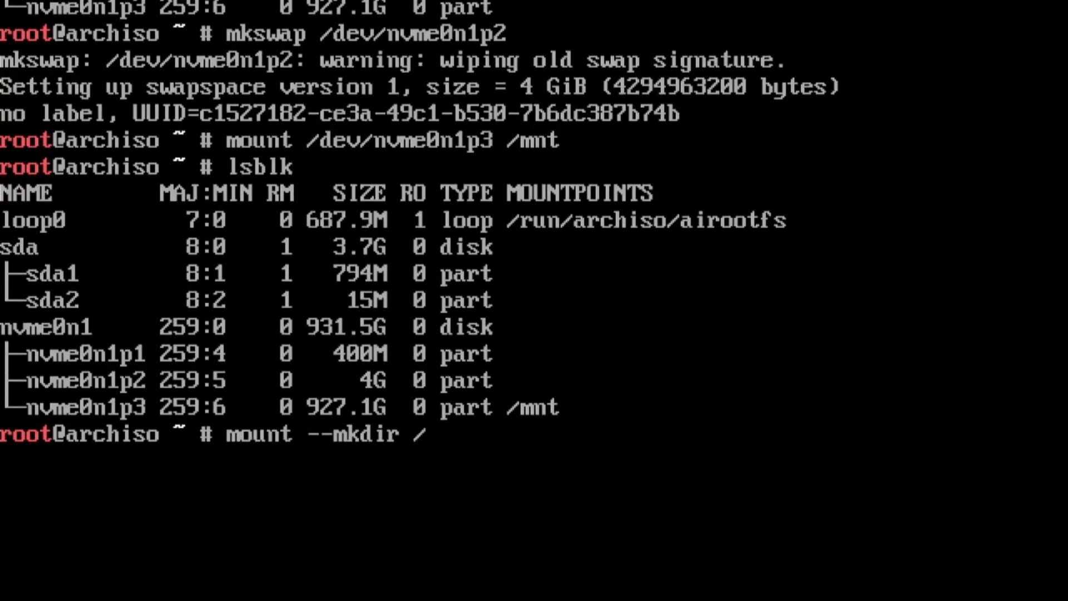
{"action": "type", "text": "dev/ne"}
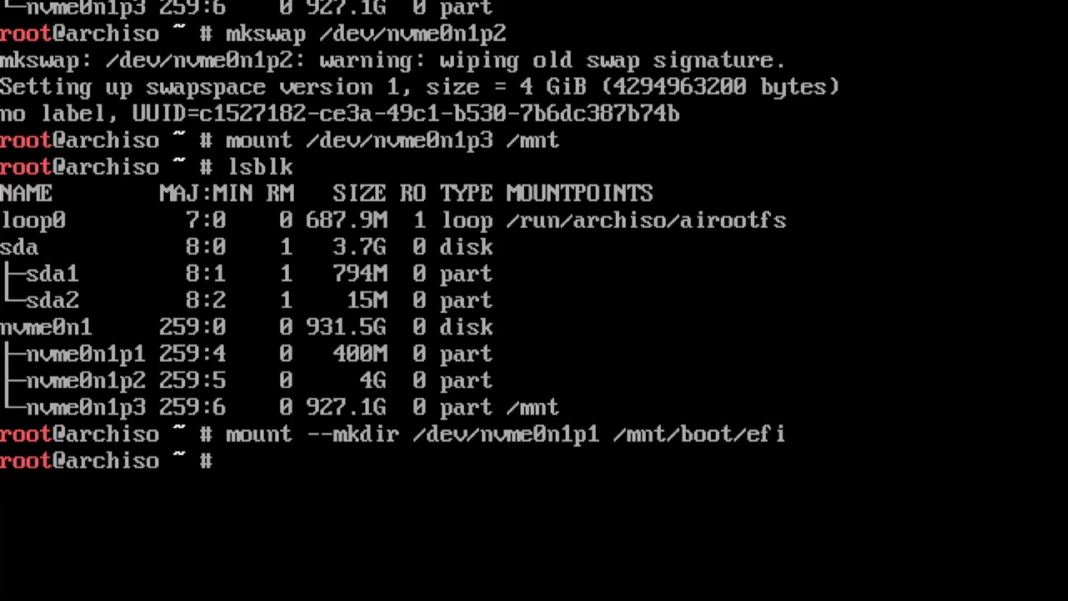
{"action": "type", "text": "swapon /dev/nb"}
{"action": "type", "text": "lsblk"}
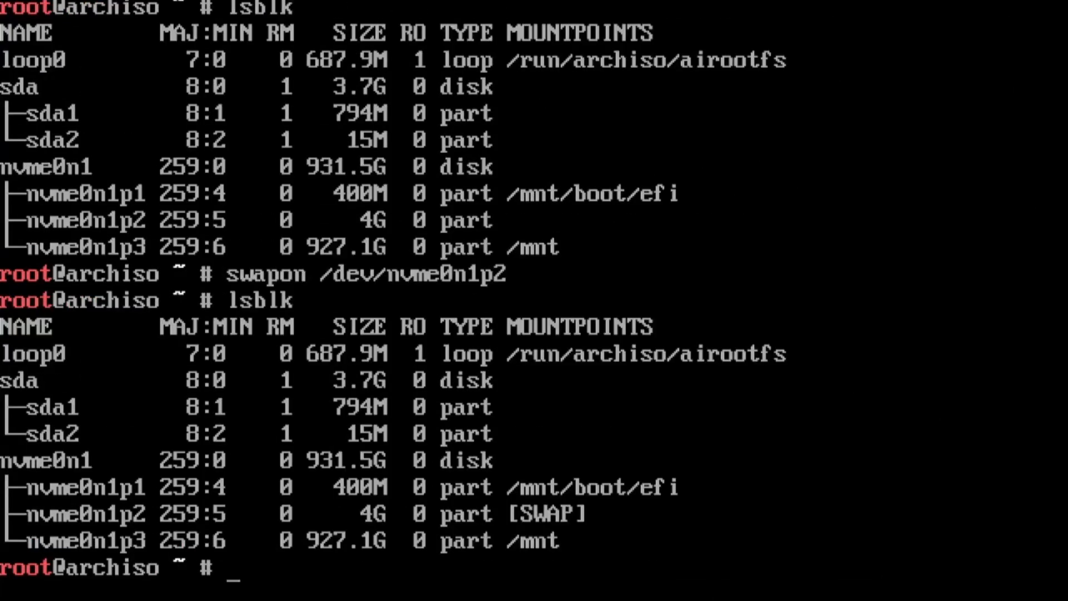
Pacstrap base, linux, linux-firmware, base-devel, sof-firmware, vim and grub into /mnt.
{"action": "type", "text": "pacstrap -"}
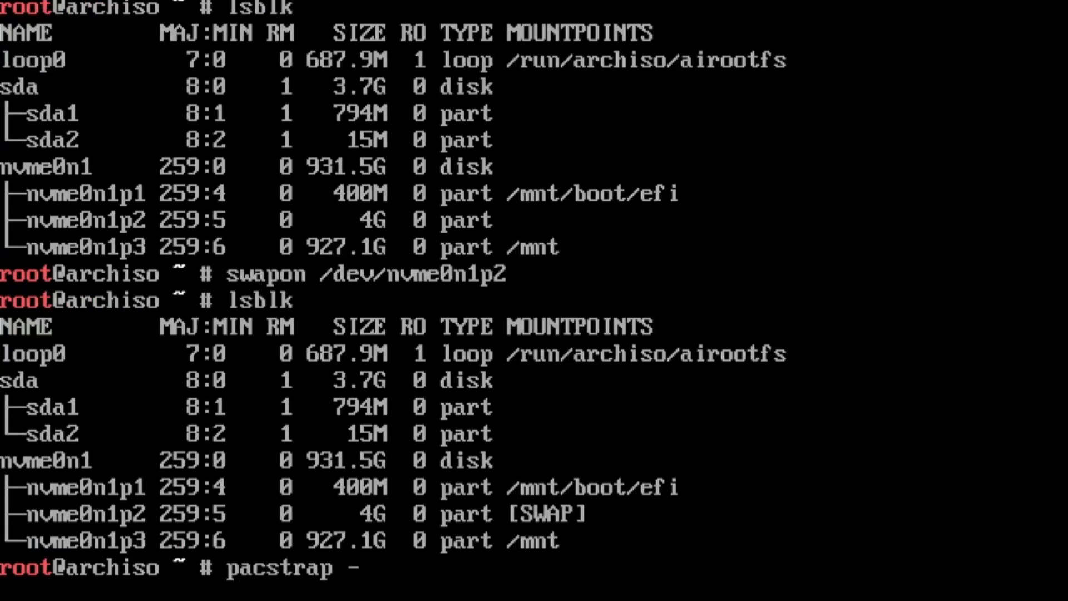
{"action": "type", "text": "K /mnt base linux linux-firmware base-devel"}
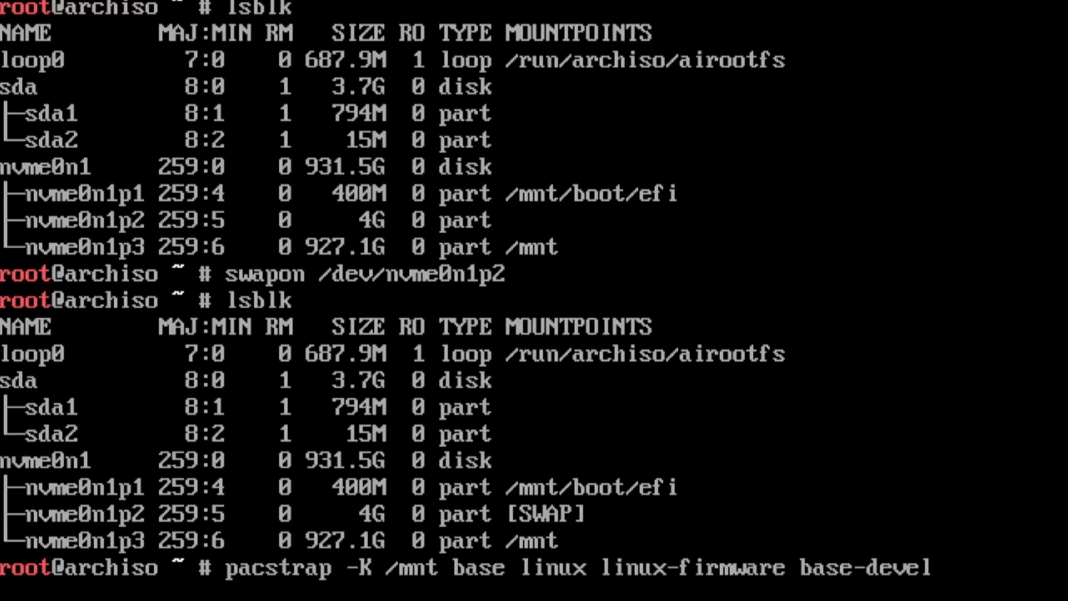
{"action": "type", "text": "sof-firmware vim"}
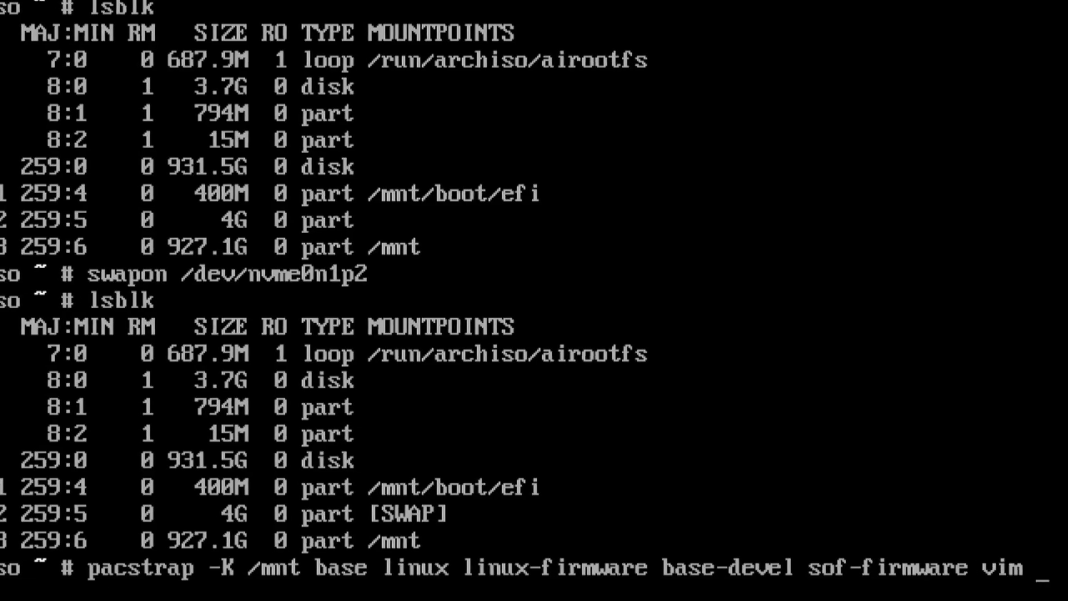
{"action": "type", "text": "sof-firmware"}
{"action": "type", "text": "g"}
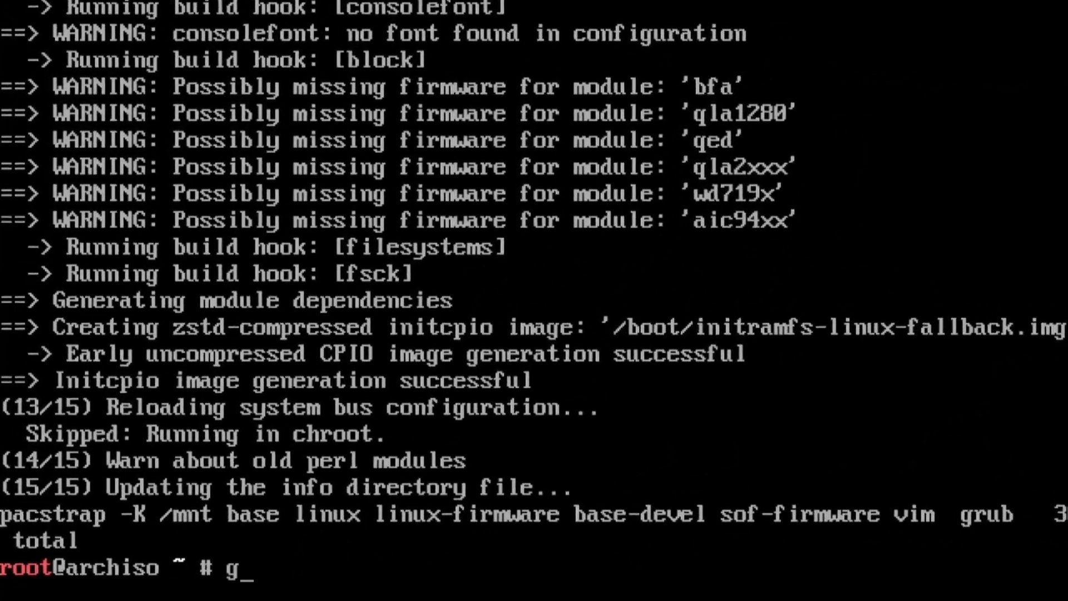
{"action": "type", "text": "enfstab /mnt"}
{"action": "type", "text": "genfstab -U /mnt >> /mnt/etc/fstab"}
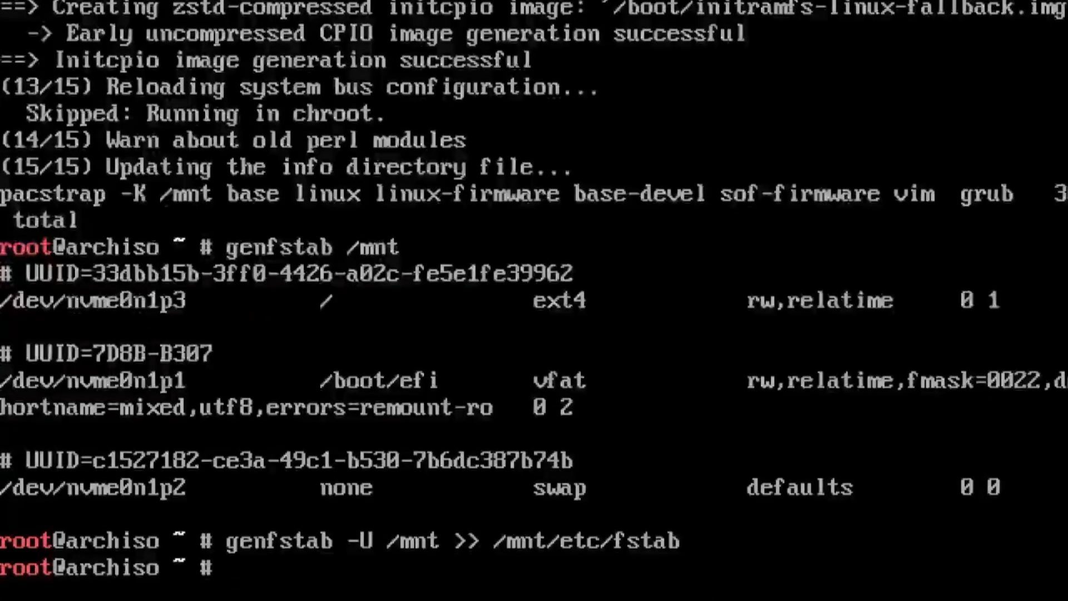
Print /mnt/etc/fstab to verify the root, EFI and swap entries before chrooting.
{"action": "type", "text": "cat /mnt/etc/fstab s"}
{"action": "type", "text": "arch-chroot /mnt"}
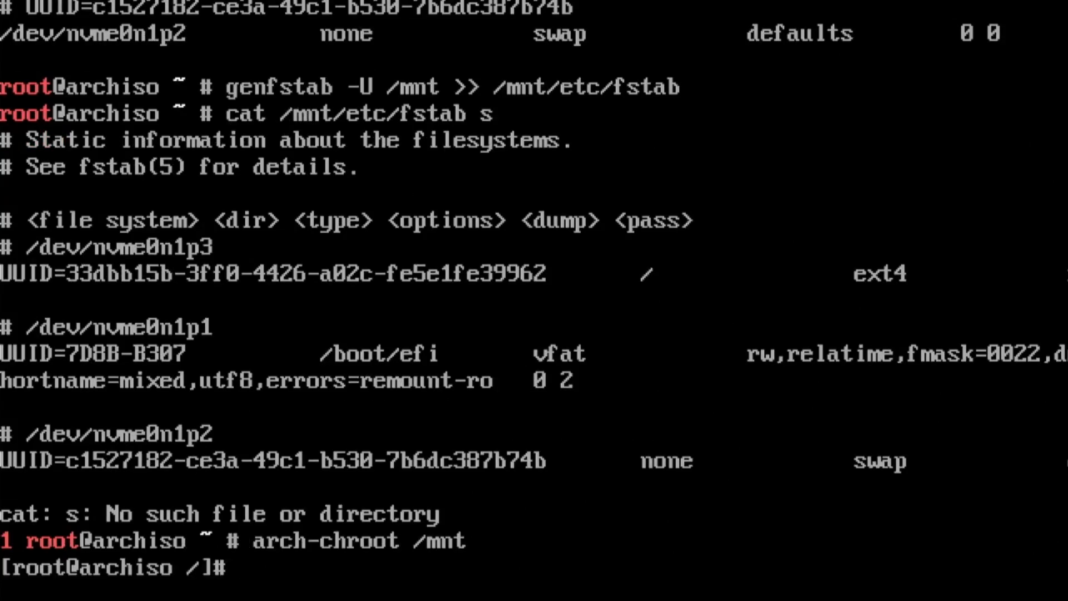
Link the zoneinfo time zone to /etc/localtime and generate the en_US.UTF-8 locale.
{"action": "type", "text": "ln -sf /usr/share/zoneinfo"}
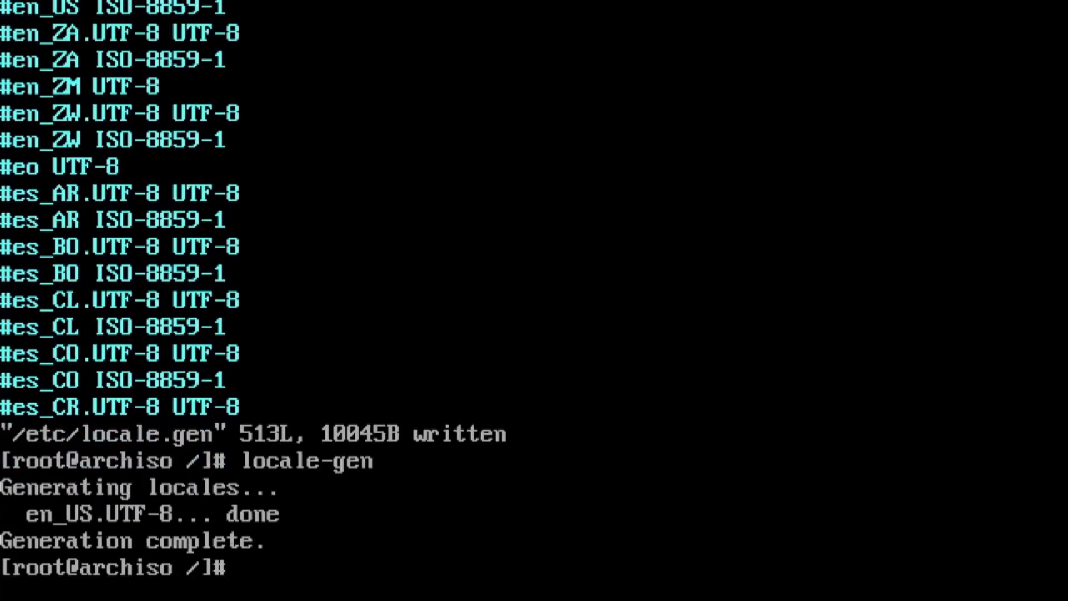
{"action": "type", "text": "vim /etc/hos"}
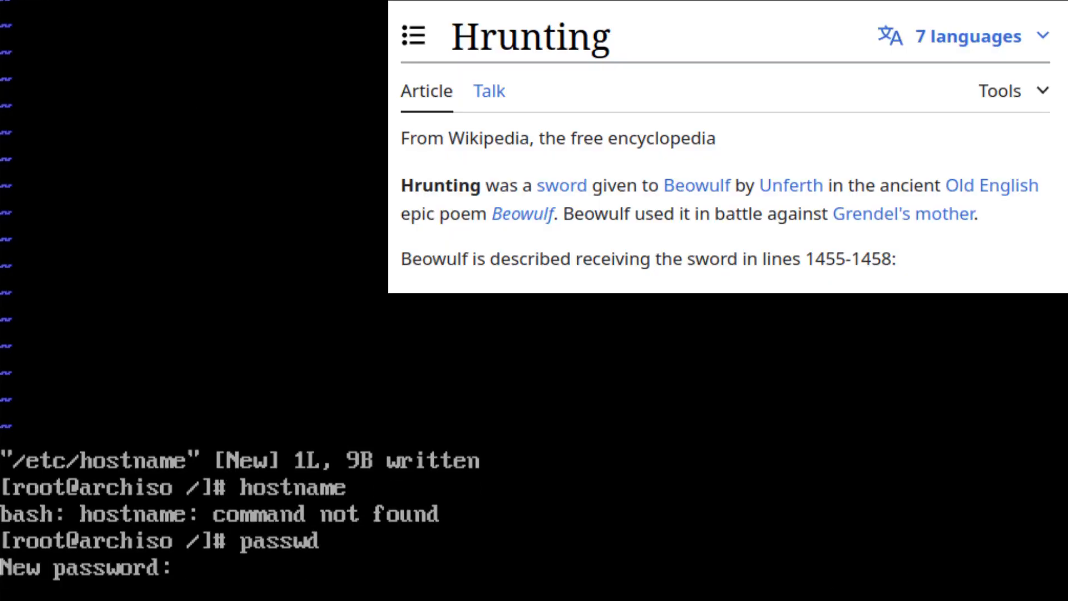
Save /etc/hostname and set the root password with passwd.
{"action": "key", "text": "Enter"}
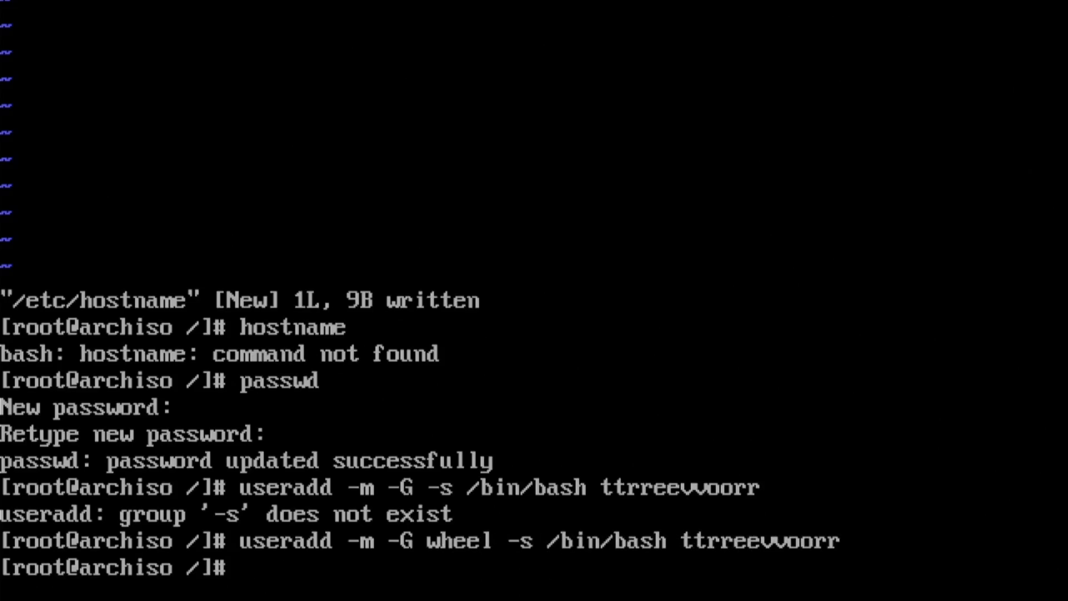
Set user trt's password, enable wheel sudo in visudo, and run sudo pacman -Su.
{"action": "type", "text": "passwd trt"}
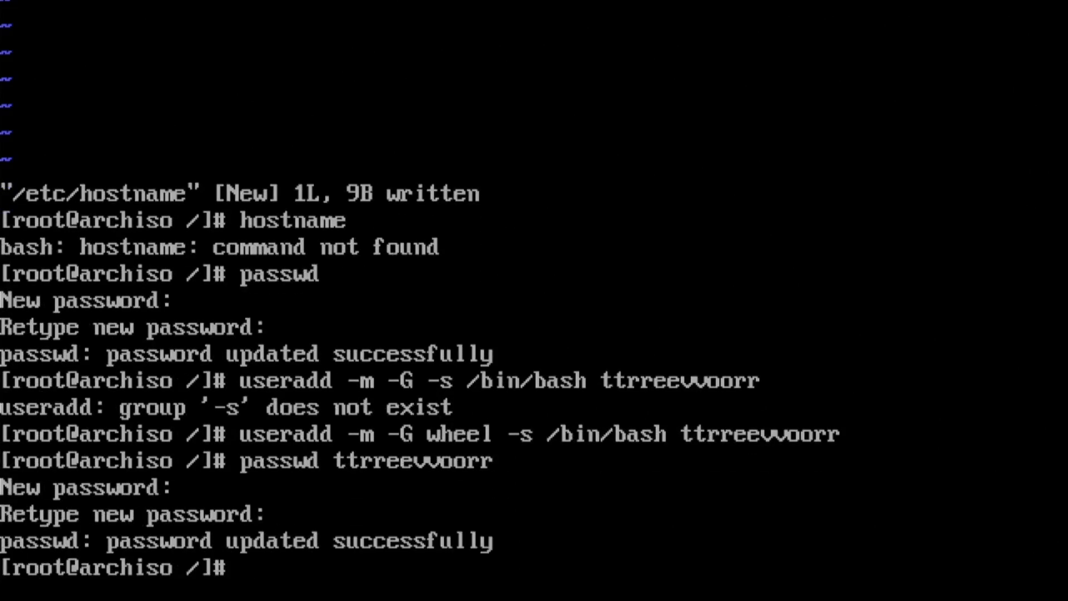
{"action": "type", "text": "visudo"}
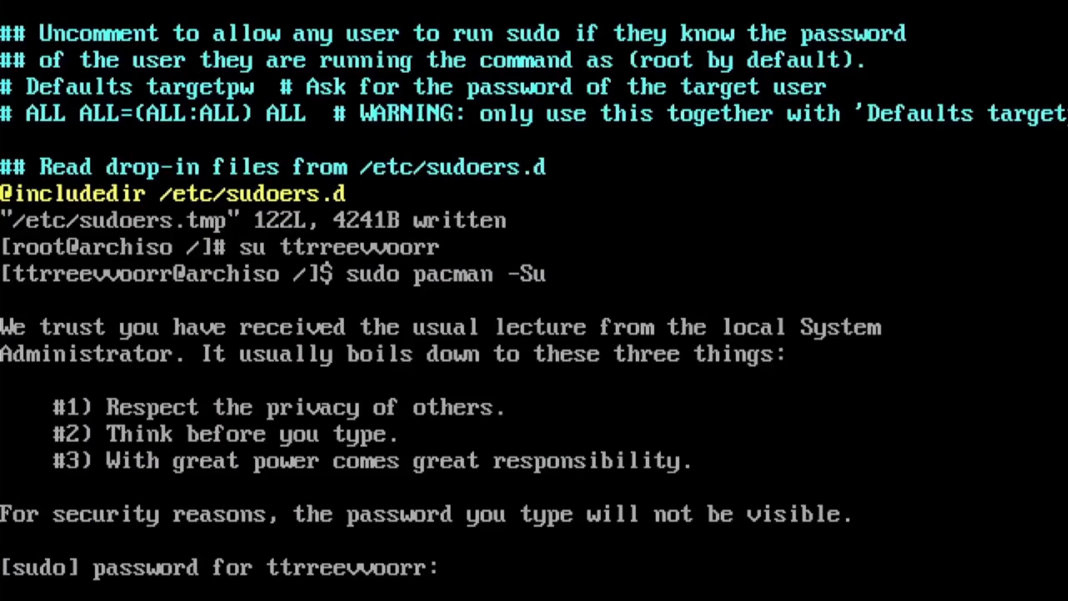
{"action": "key", "text": "Return"}
{"action": "type", "text": "exit"}
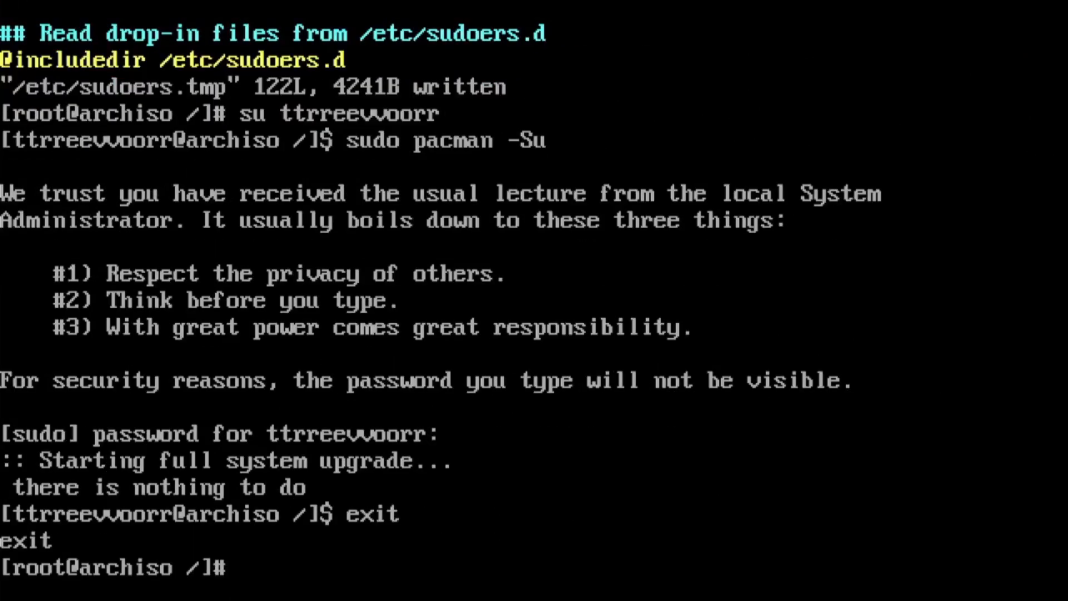
Enable NetworkManager at boot with systemctl enable NetworkManager.
{"action": "type", "text": "s"}
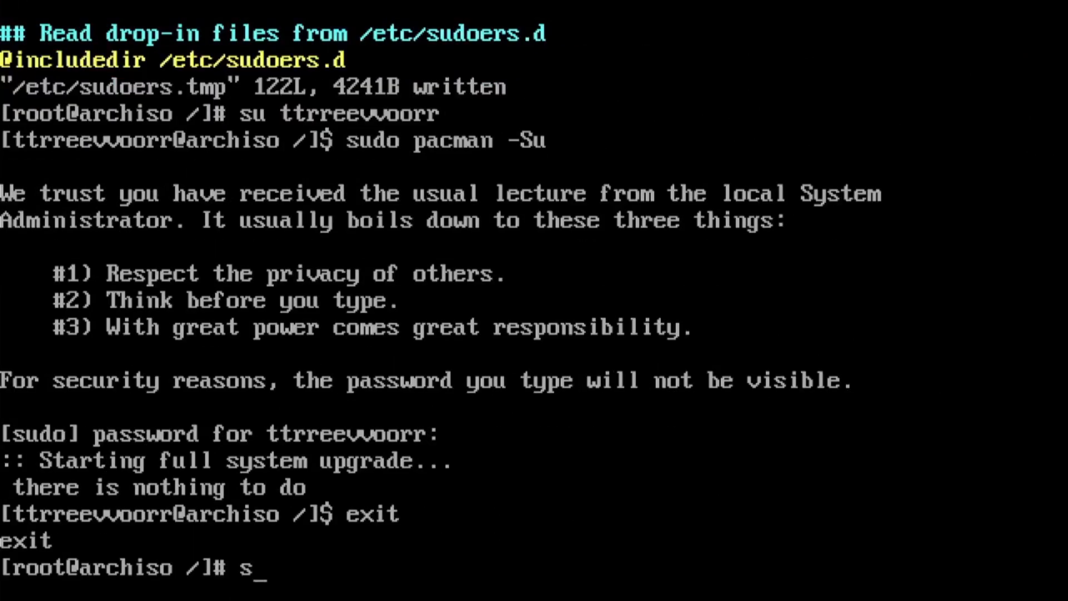
{"action": "type", "text": "ystemctl enable"}
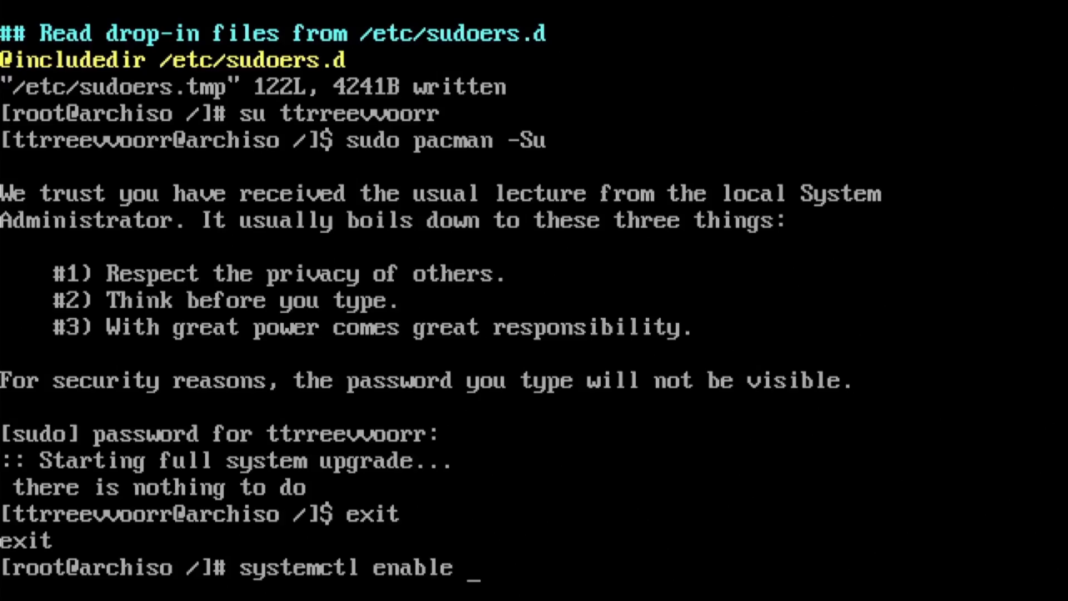
{"action": "type", "text": "Ne"}
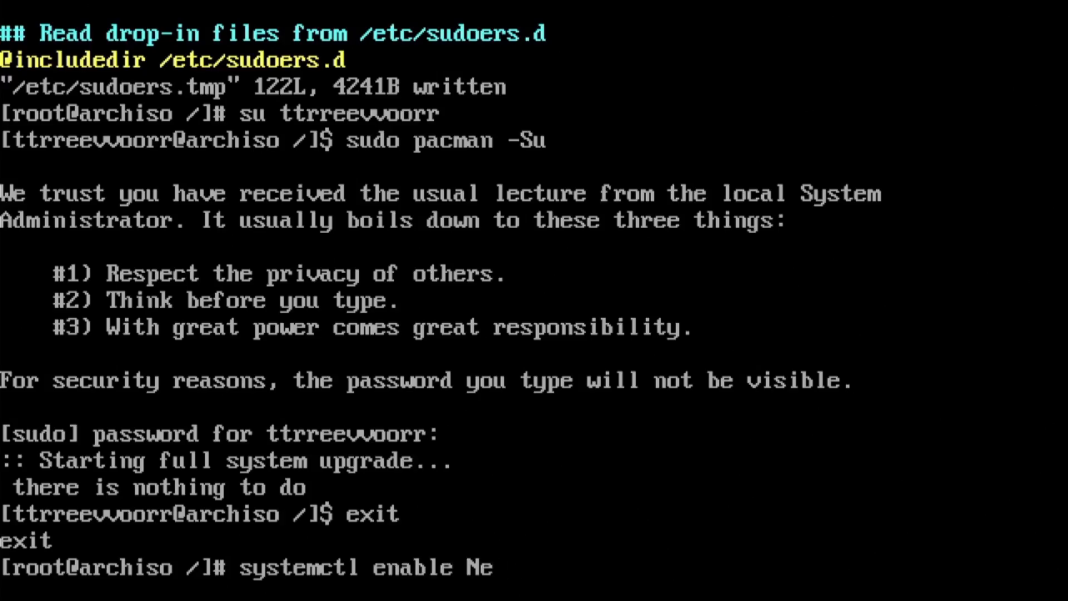
{"action": "key", "text": "Return"}
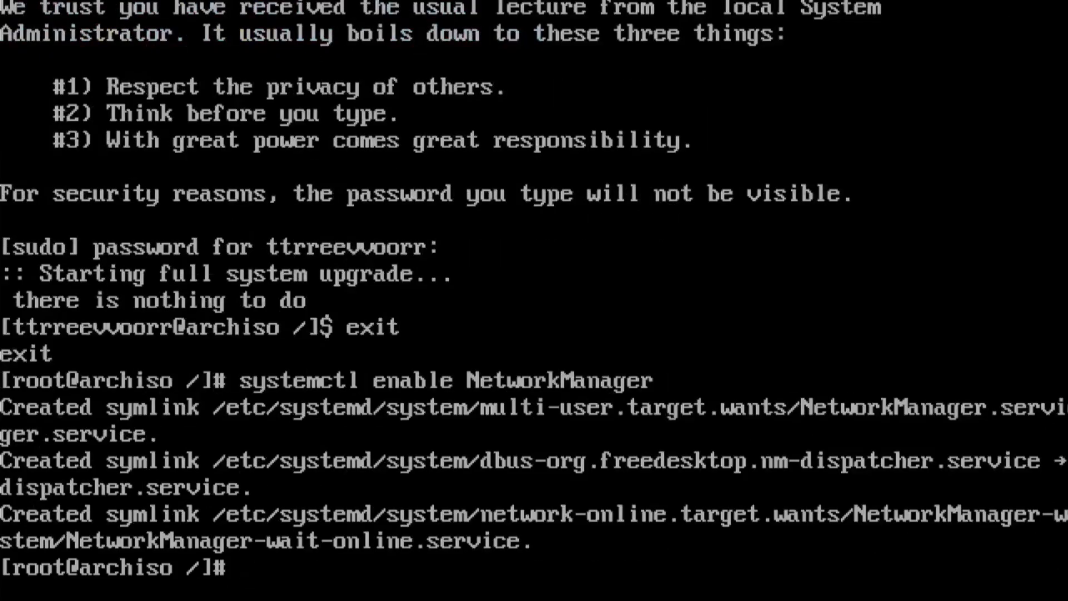
Install lightdm and lightdm-gtk-greeter with sudo pacman -Syu, confirming with y.
{"action": "type", "text": "sudo pacm"}
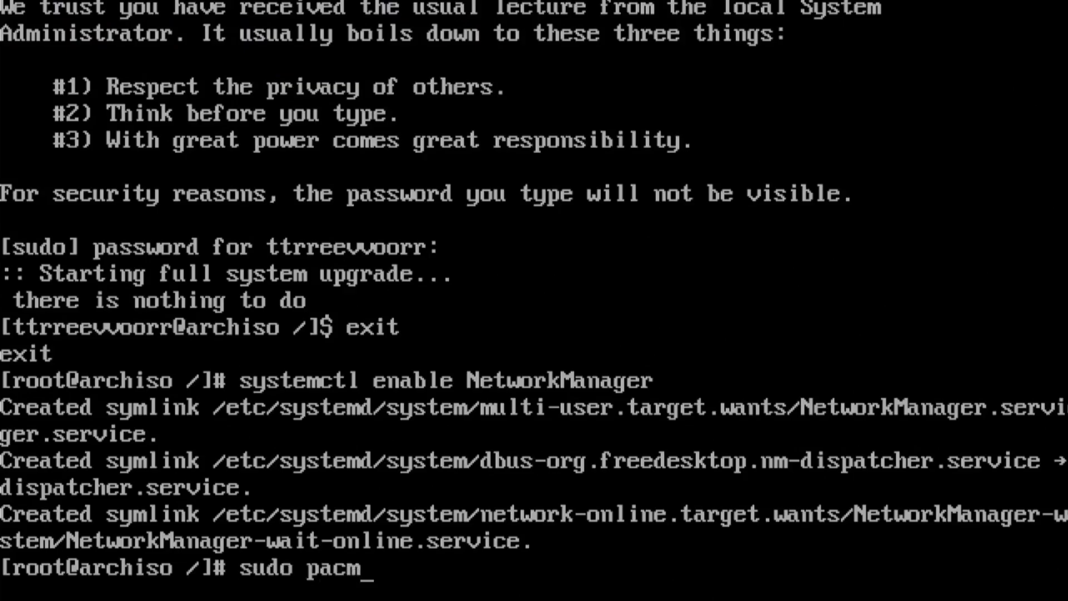
{"action": "type", "text": "an -Syu lightdm"}
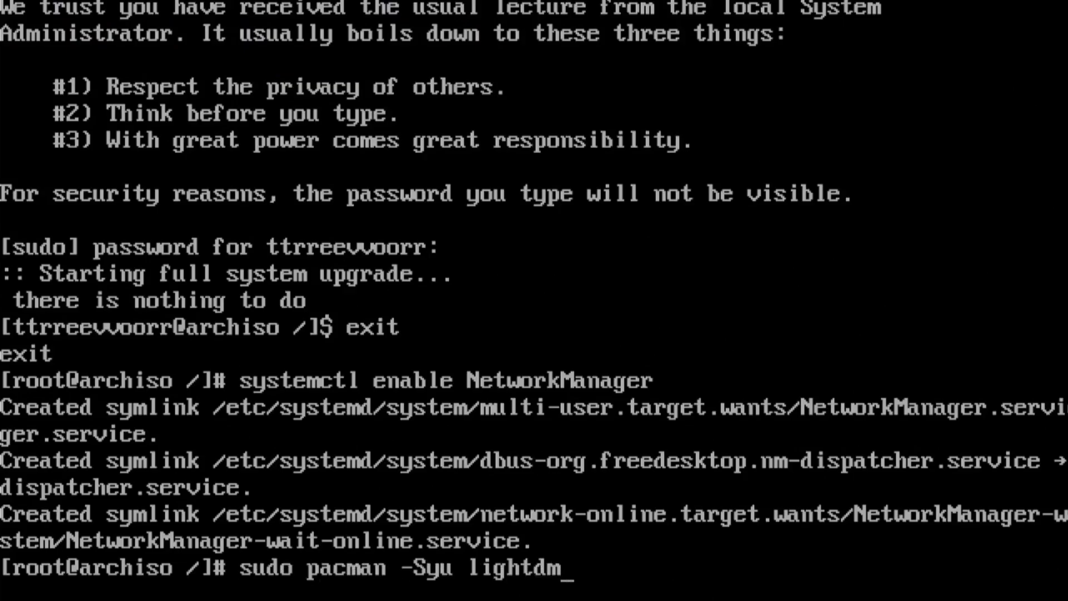
{"action": "type", "text": "lights"}
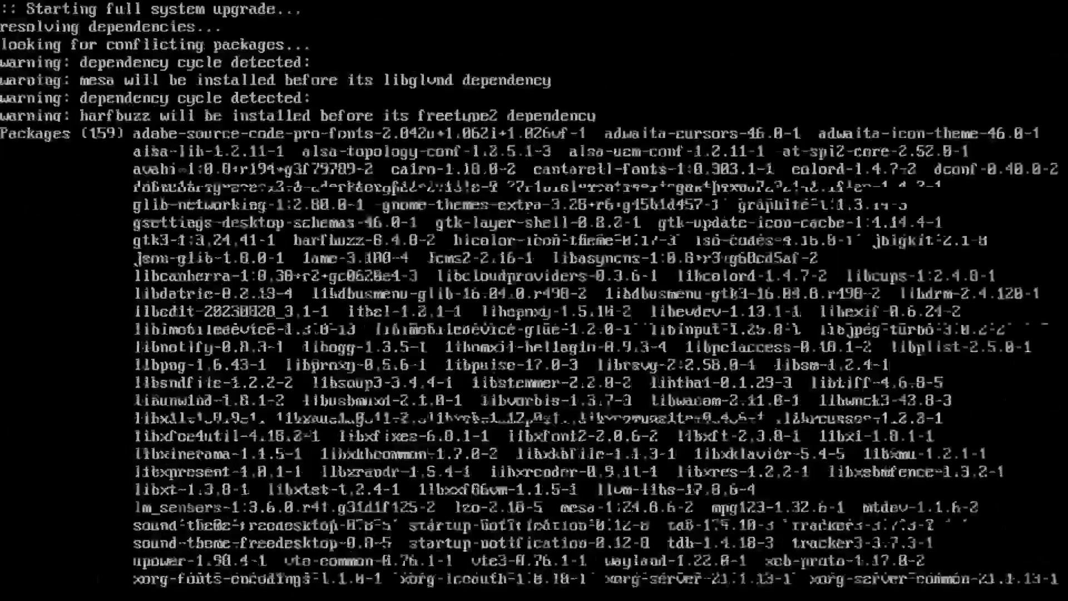
{"action": "type", "text": "y"}
{"action": "type", "text": "grub-install /dev/n"}
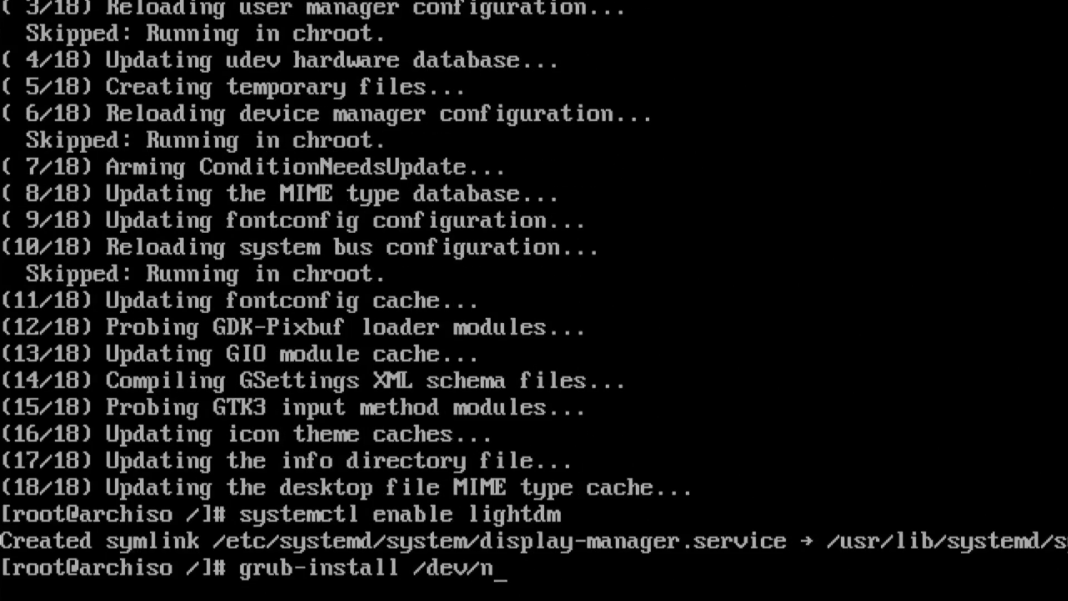
Install GRUB to /dev/nvme0n1 and generate /boot/grub/grub.cfg with grub-mkconfig.
{"action": "type", "text": "vme0n1"}
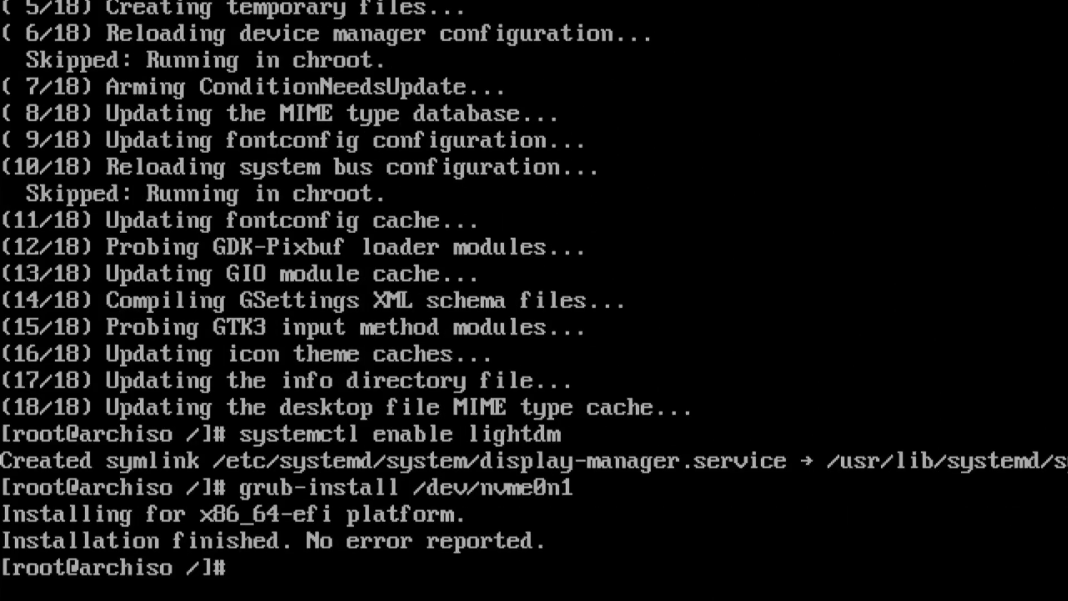
{"action": "type", "text": "grub-mk"}
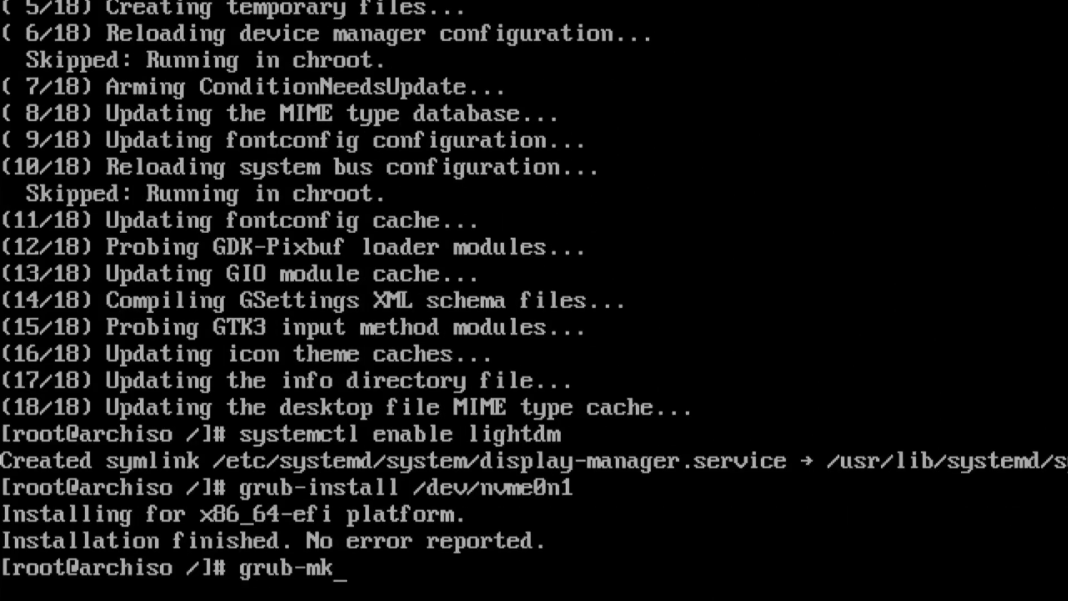
{"action": "type", "text": "config -o /boot/grub/"}
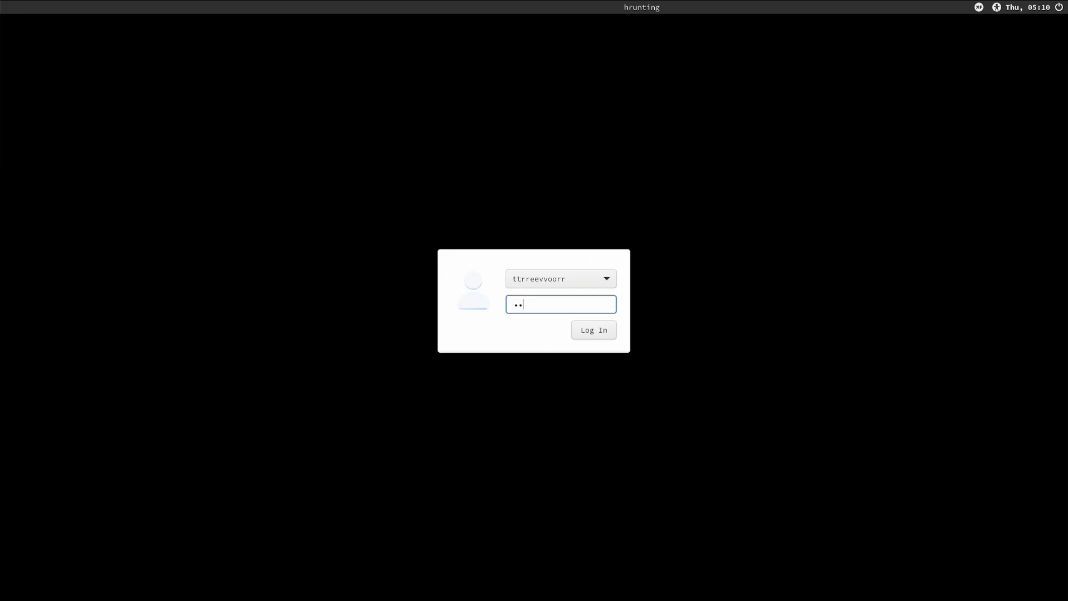
Submit the new user's password in the LightDM greeter to reach the desktop.
{"action": "left_click", "coordinate": [591, 330]}
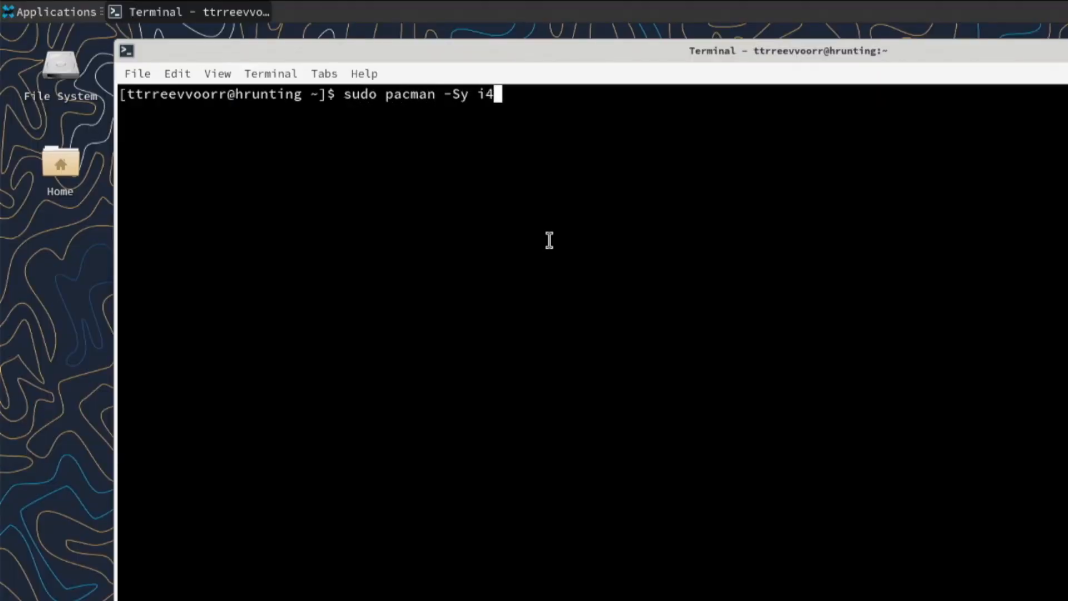
Run 'sudo pacman -Sy i3 wget' to install i3 and wget.
{"action": "type", "text": "3 wget"}
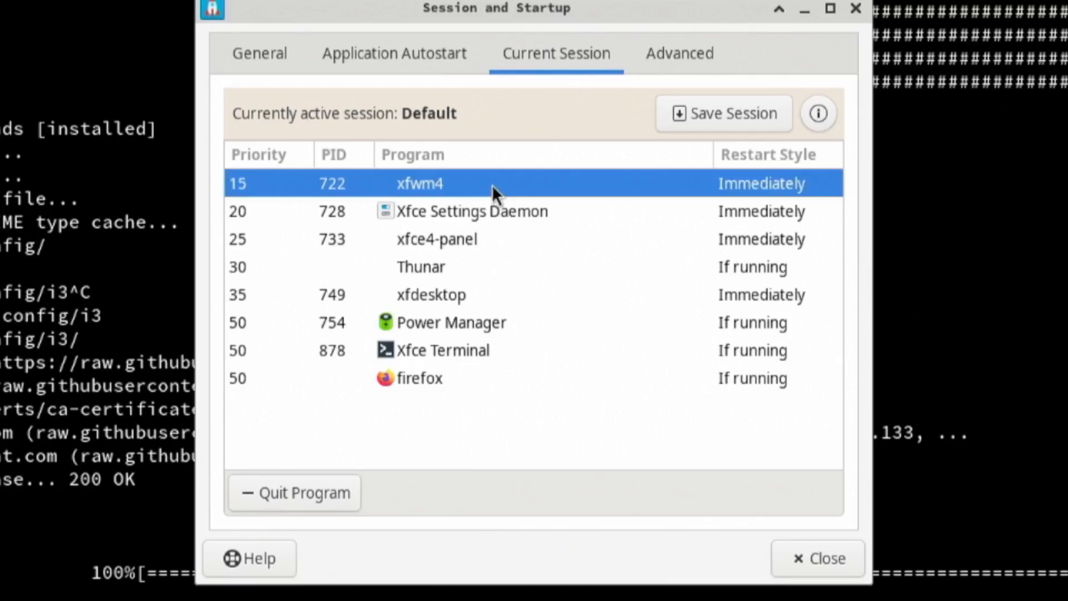
Set xfwm4 and xfdesktop to never restart, add an autostart entry, then log out.
{"action": "left_click", "coordinate": [761, 183]}
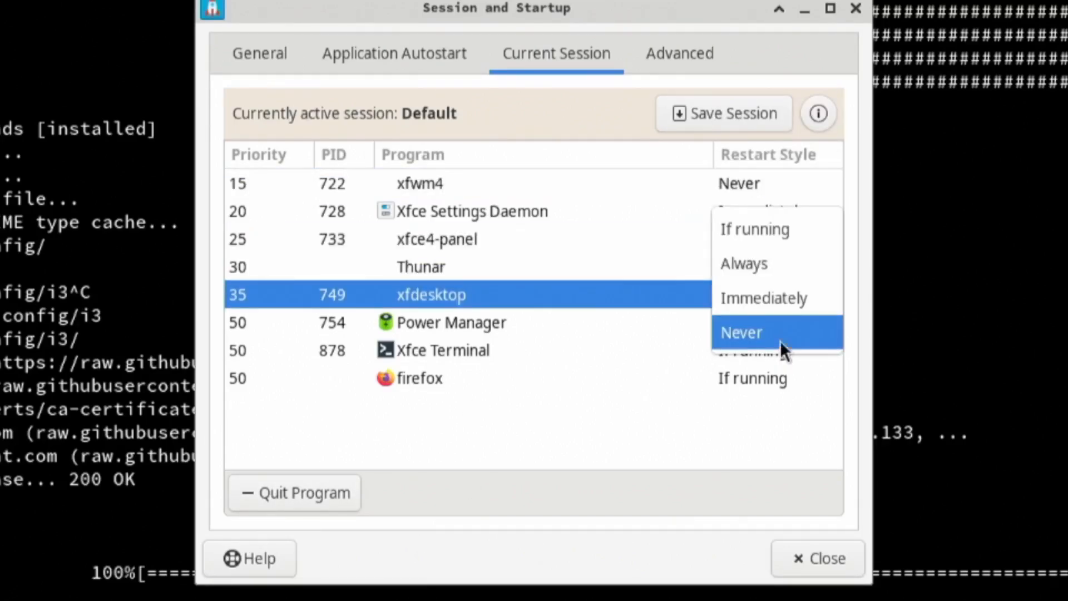
{"action": "left_click", "coordinate": [740, 333]}
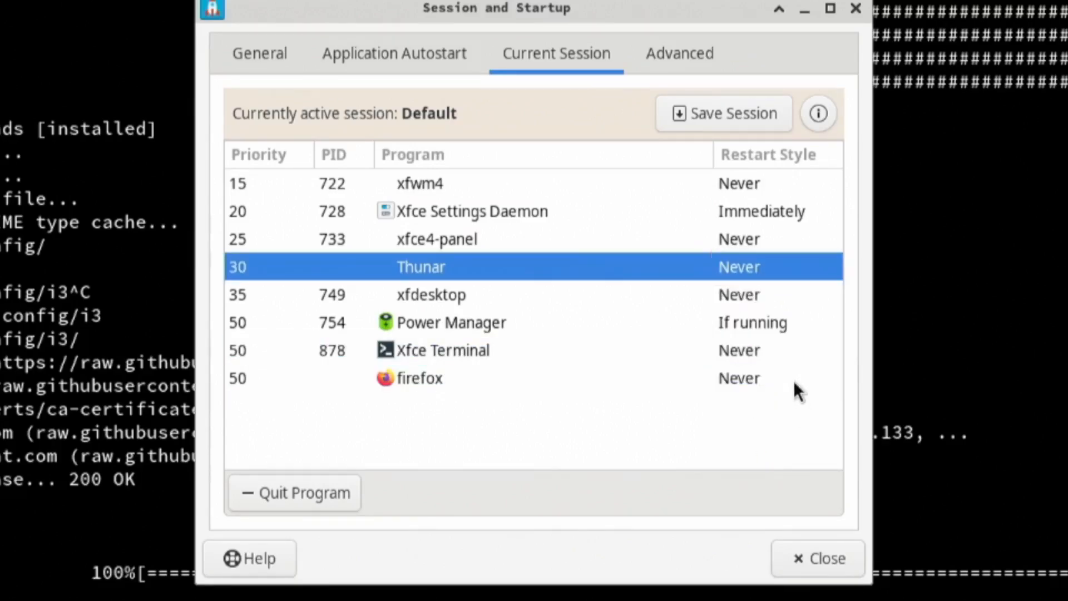
{"action": "left_click", "coordinate": [470, 211]}
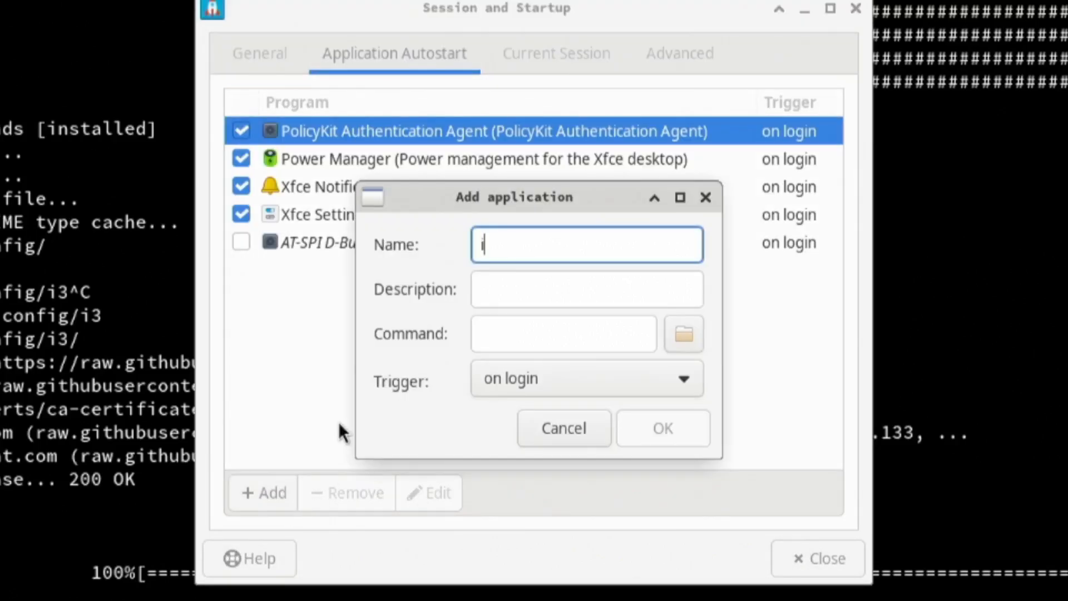
{"action": "left_click", "coordinate": [661, 427]}
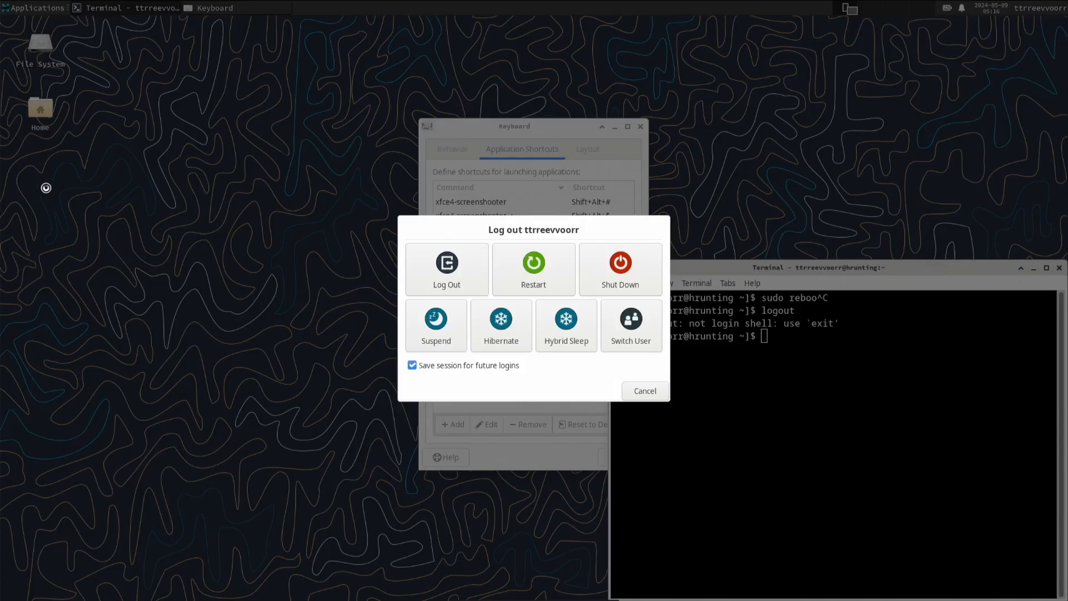
{"action": "left_click", "coordinate": [446, 269]}
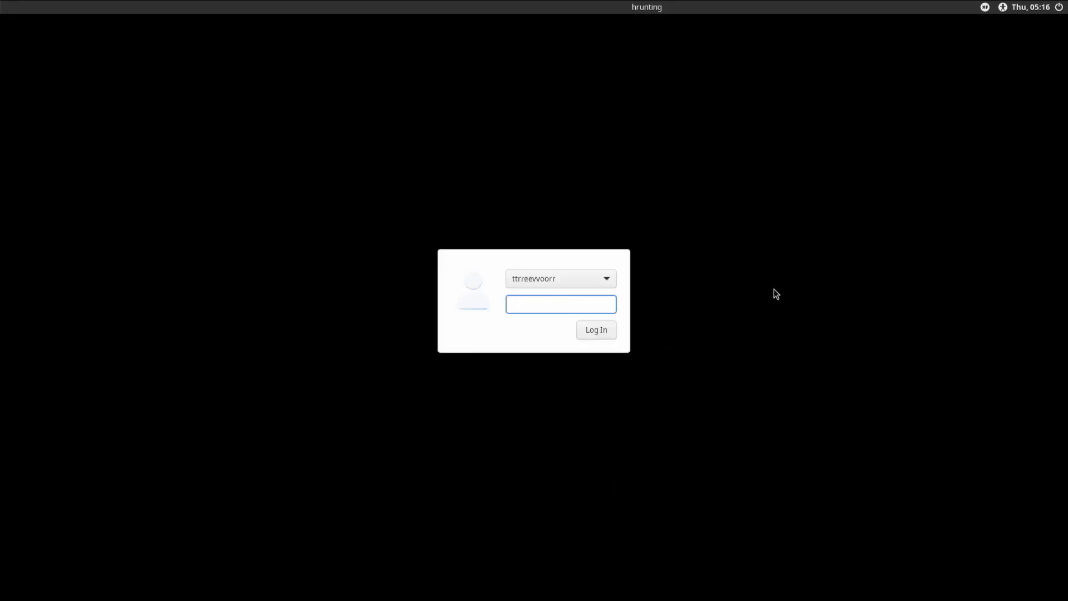
{"action": "left_click", "coordinate": [595, 330]}
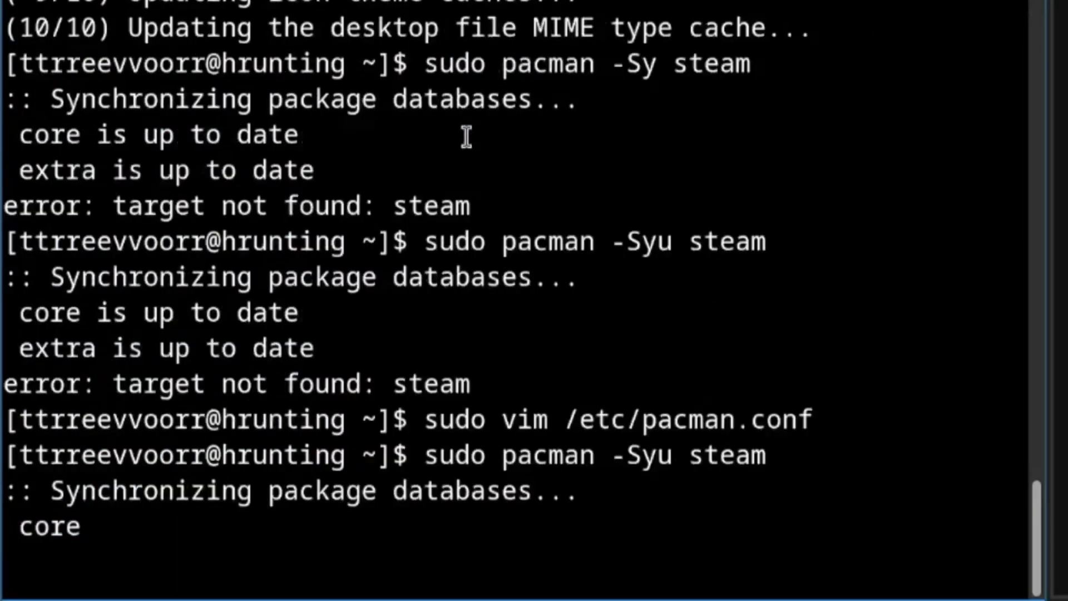
Scroll through /etc/pacman.conf toward the multilib repository section.
{"action": "scroll", "scroll_direction": "down", "scroll_amount": 3}
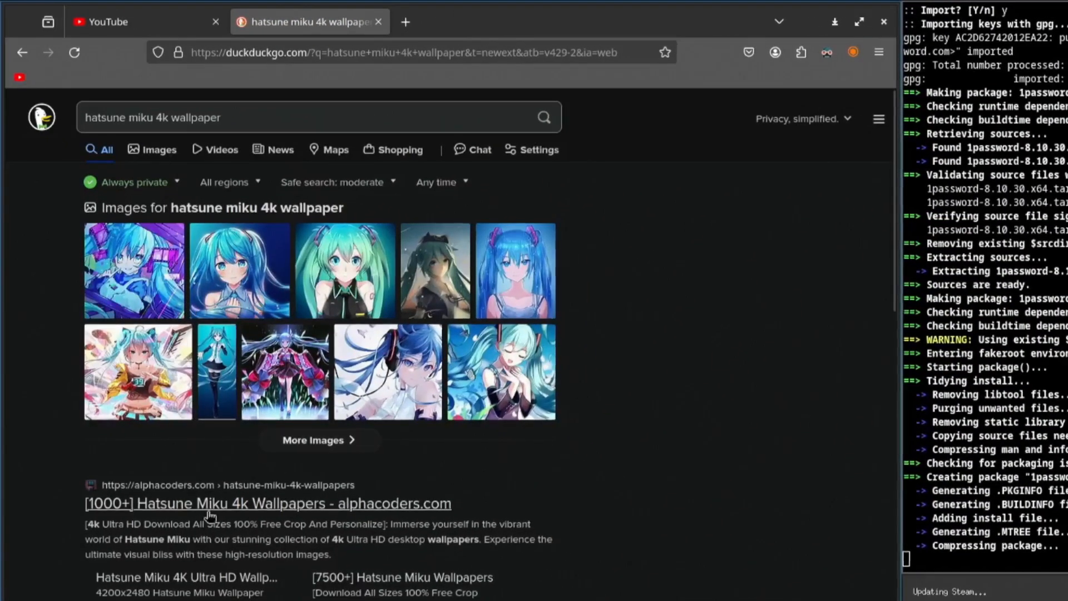
Open the alphacoders.com Hatsune Miku 4K wallpaper collection from the DuckDuckGo results.
{"action": "left_click", "coordinate": [267, 503]}
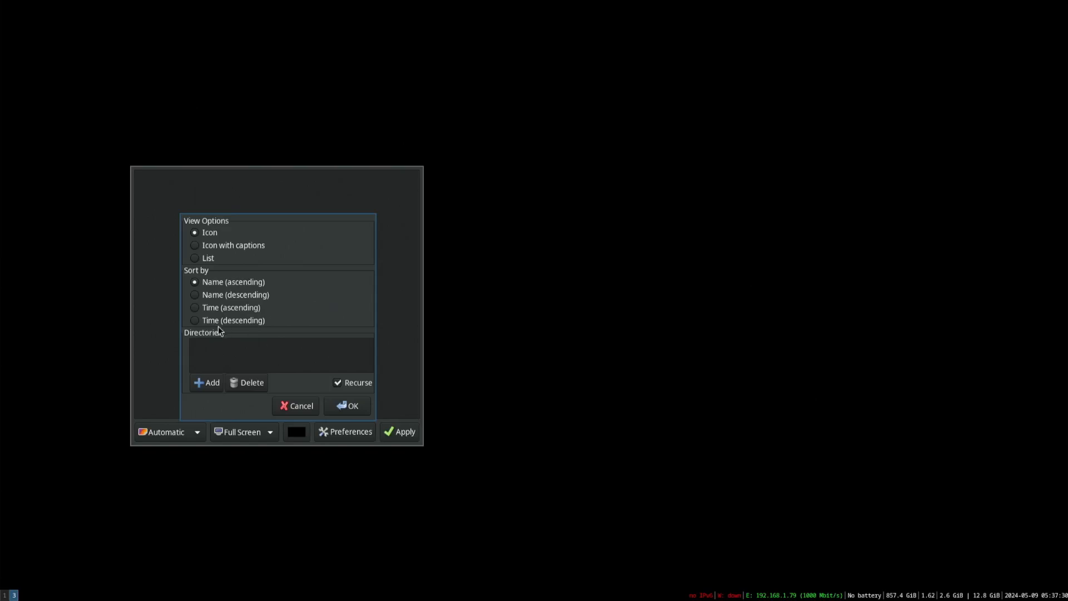
Add a wallpaper folder under Nitrogen's Directories preferences.
{"action": "left_click", "coordinate": [208, 382]}
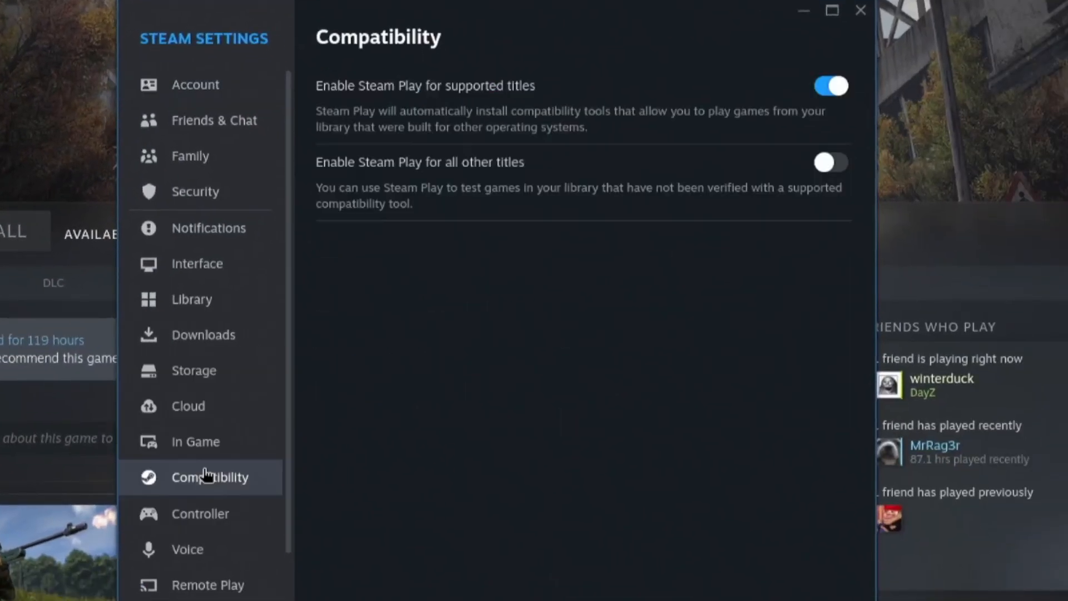
Enable Steam Play for all other titles and restart Steam to apply it.
{"action": "left_click", "coordinate": [828, 161]}
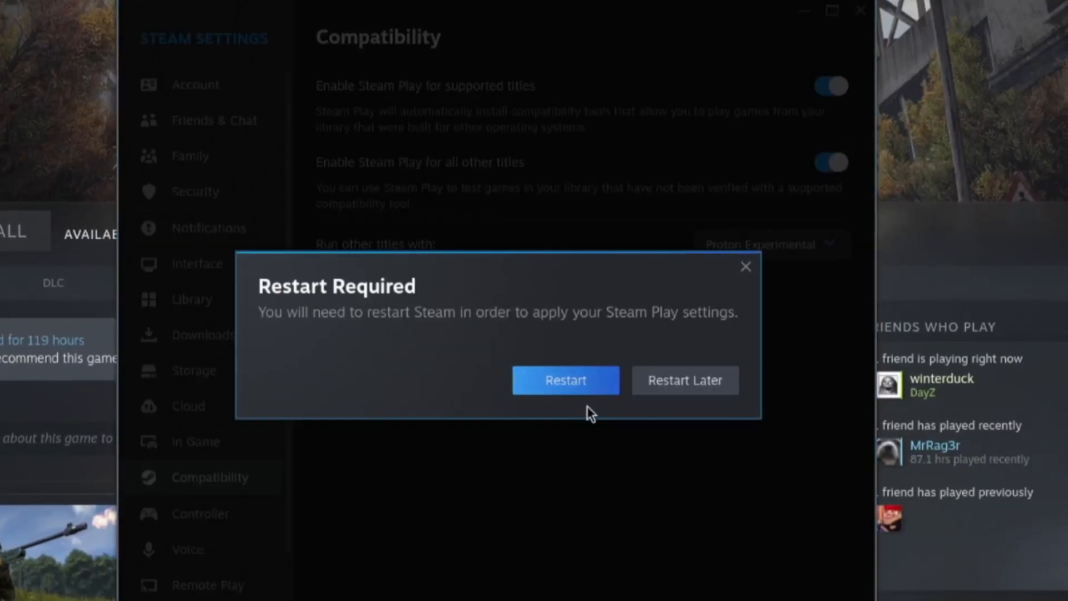
{"action": "left_click", "coordinate": [564, 379]}
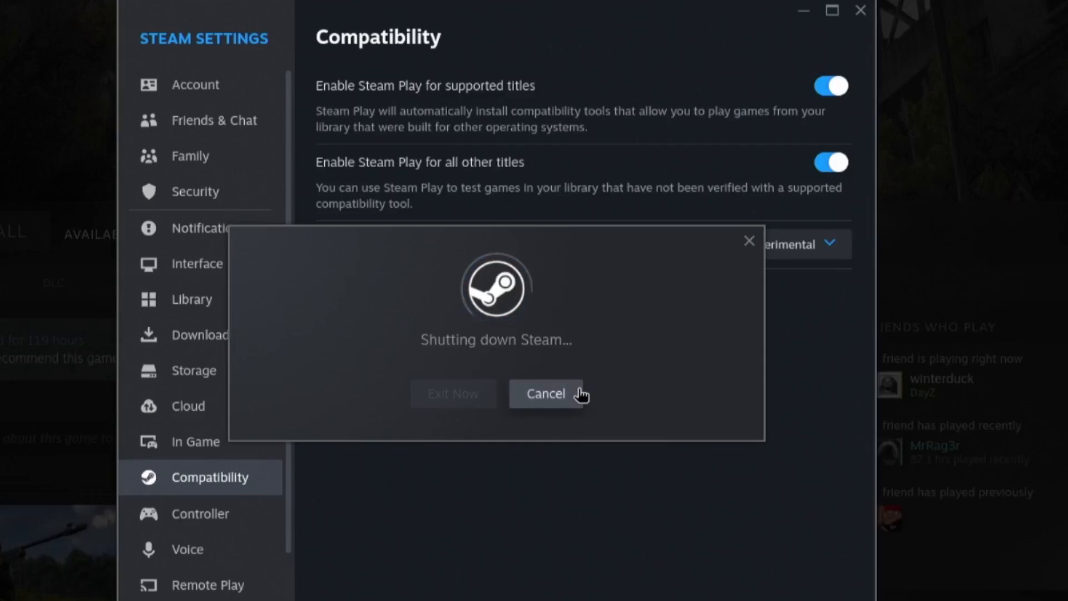
{"action": "left_click", "coordinate": [545, 394]}
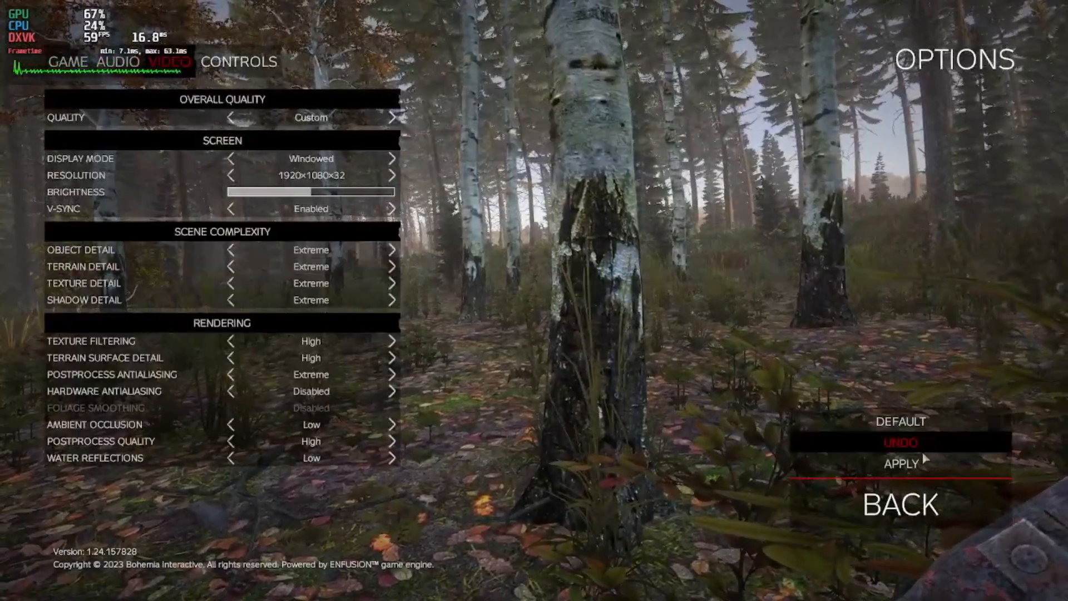
Close DayZ's video options and resume playing on the server.
{"action": "left_click", "coordinate": [898, 504]}
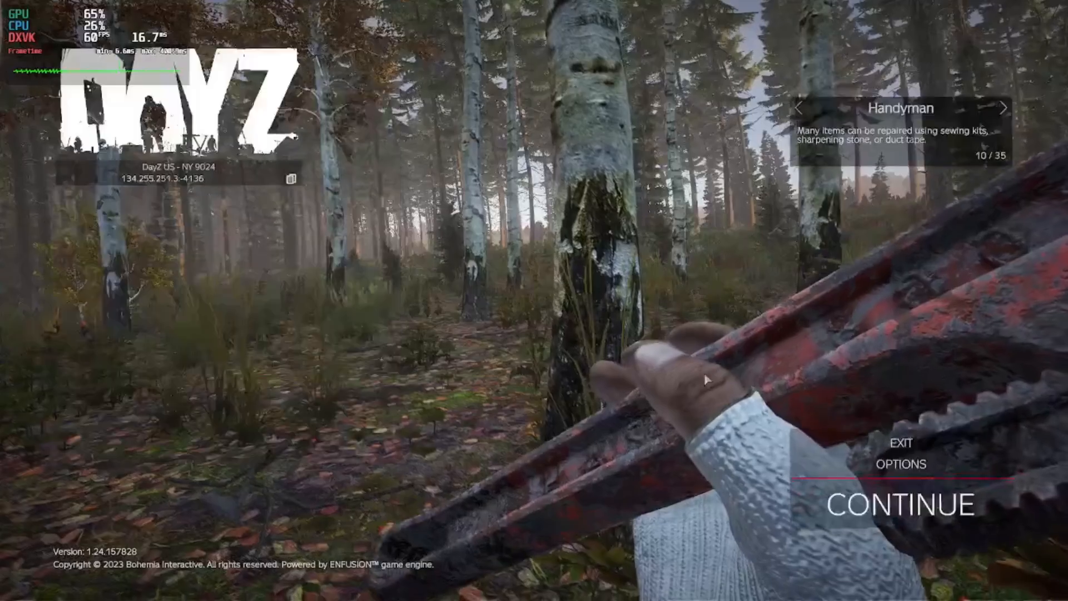
{"action": "left_click", "coordinate": [904, 505]}
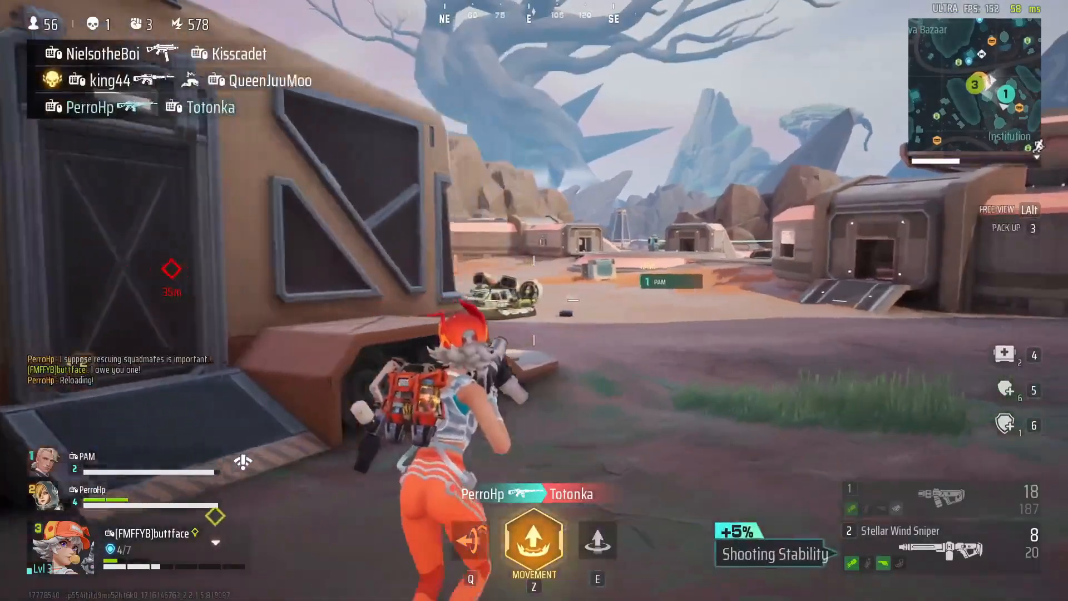
Play a Farlight 84 squad match to check how it runs.
{"action": "left_click", "coordinate": [534, 301]}
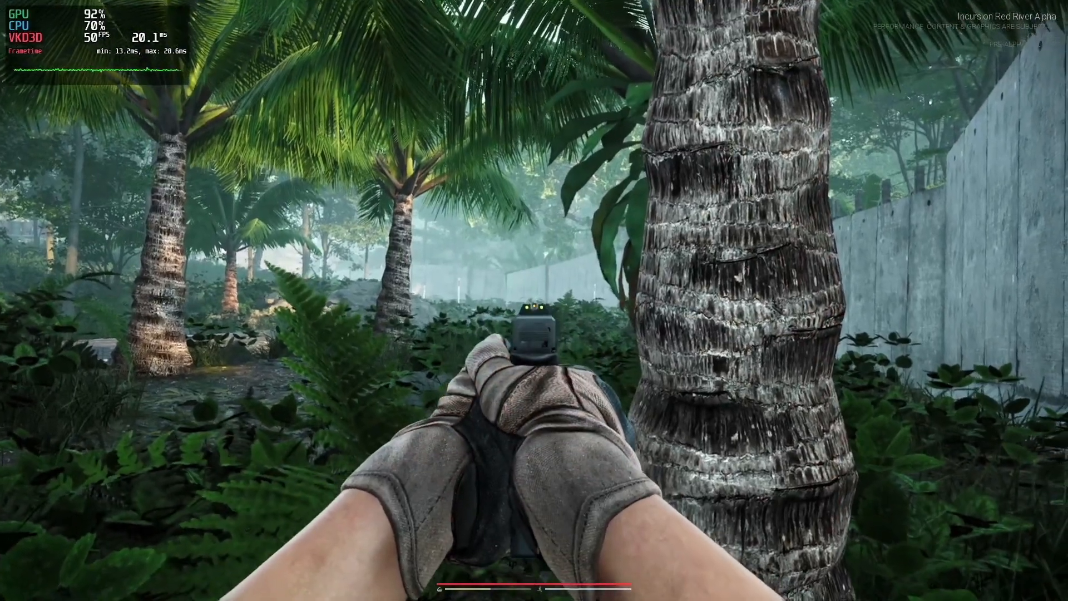
Pause Incursion Red River, resume, and keep playing the jungle map.
{"action": "key", "text": "Escape"}
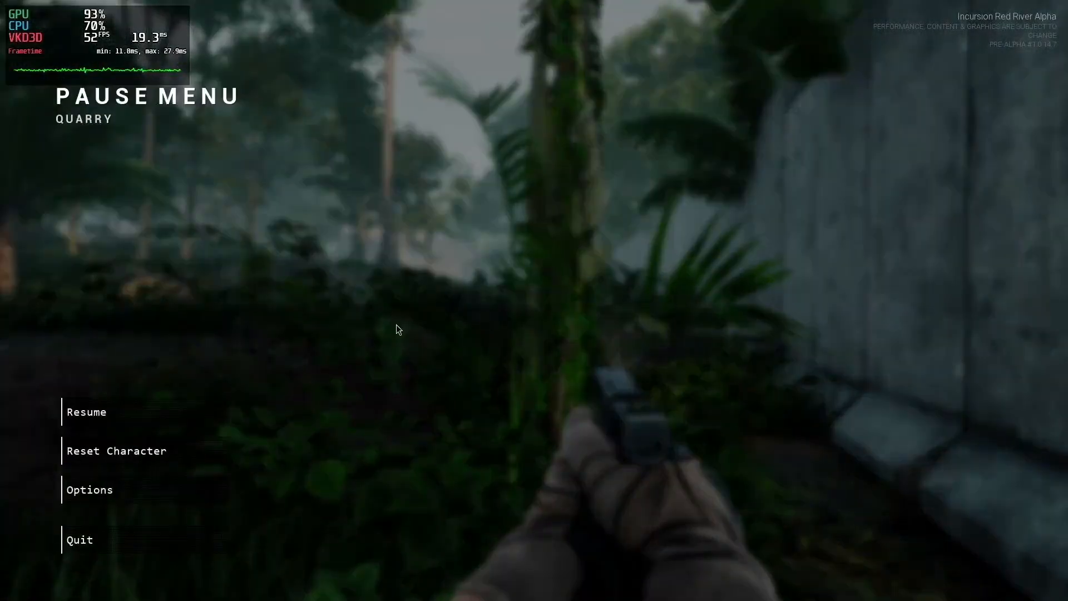
{"action": "left_click", "coordinate": [89, 489]}
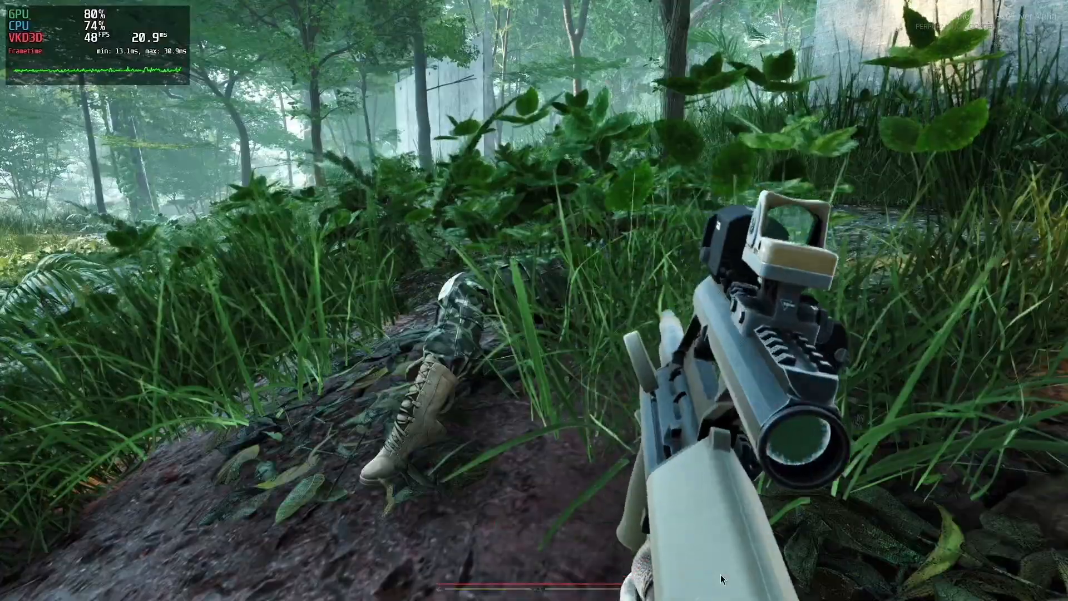
{"action": "key", "text": "tab"}
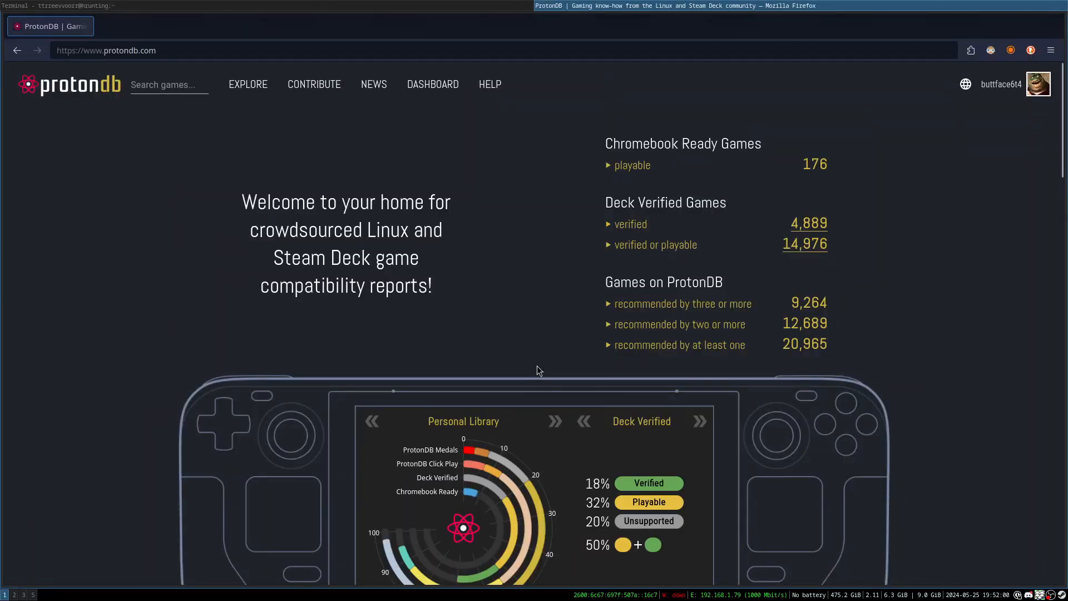
{"action": "mouse_move", "coordinate": [193, 126]}
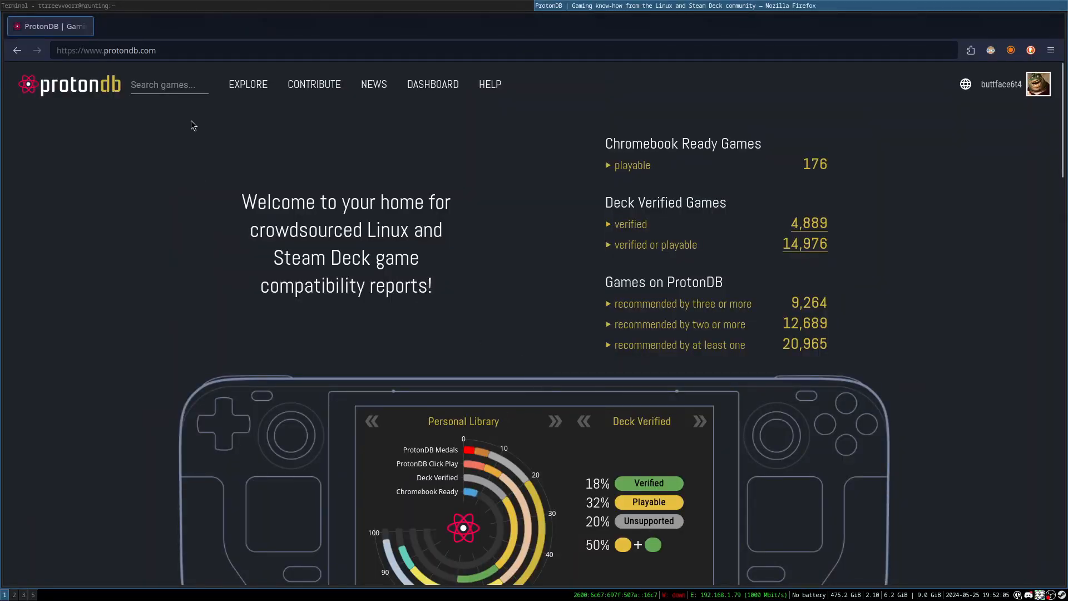
Check ProtonDB ratings for Modern Warfare 2 (2009), Gold, and Fall Guys, Silver.
{"action": "left_click", "coordinate": [168, 84]}
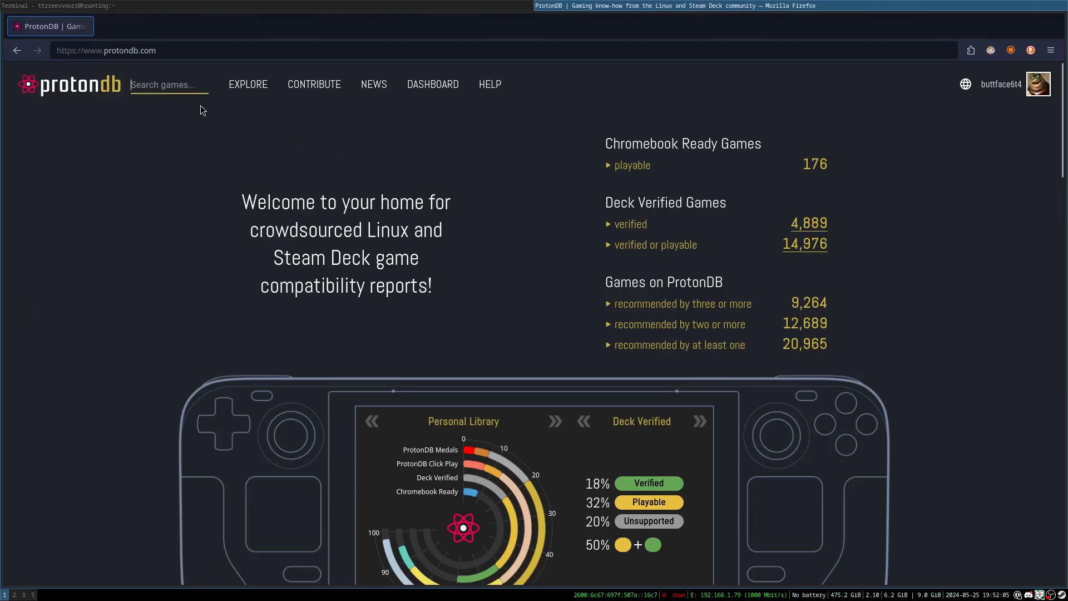
{"action": "type", "text": "faco"}
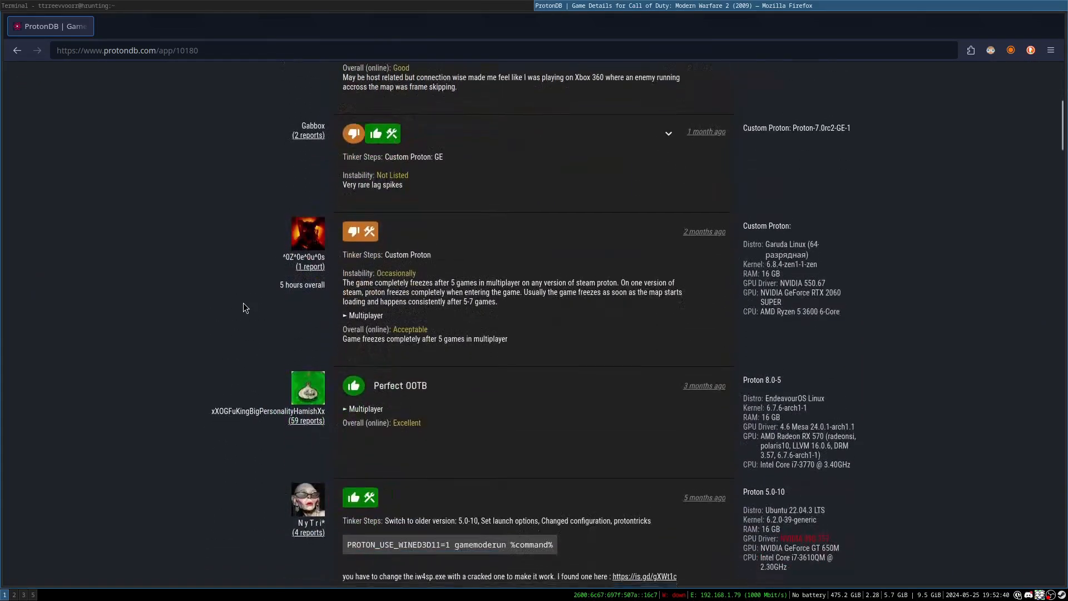
{"action": "scroll", "scroll_direction": "down", "scroll_amount": 3}
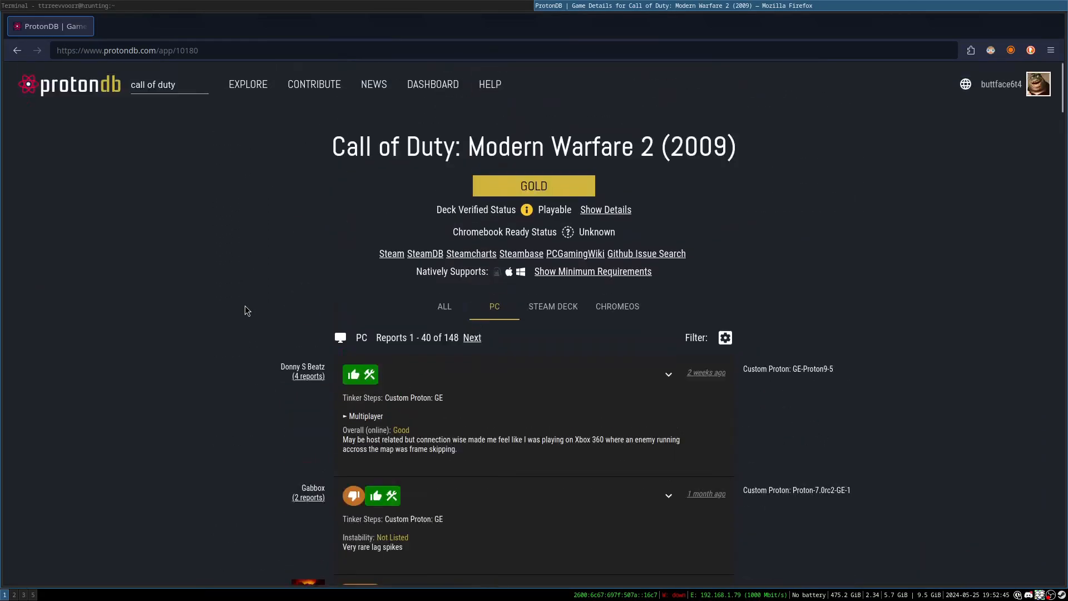
{"action": "type", "text": "fall of"}
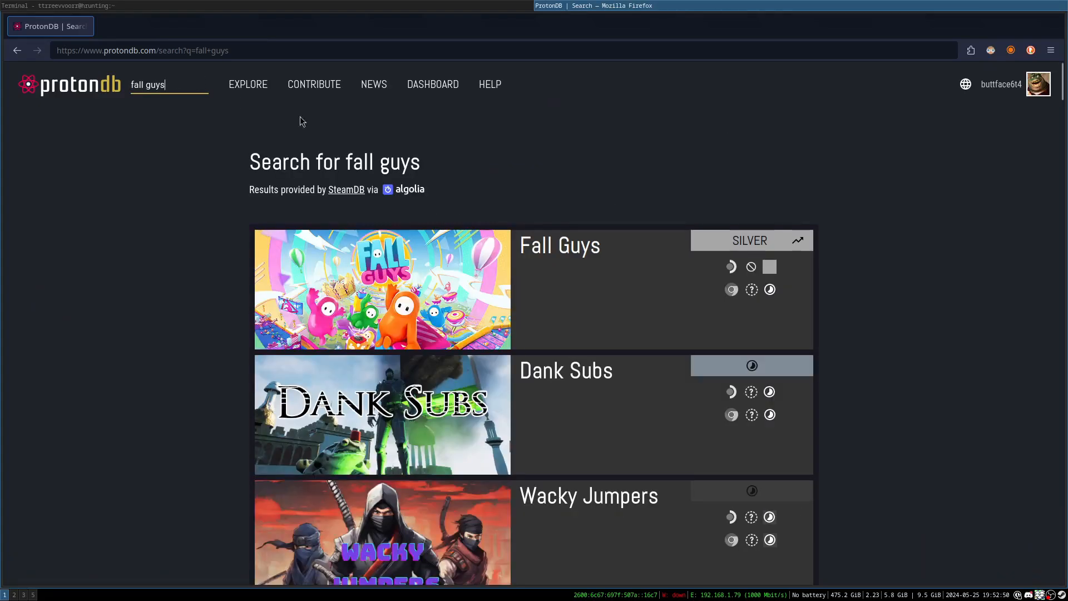
{"action": "mouse_move", "coordinate": [770, 246]}
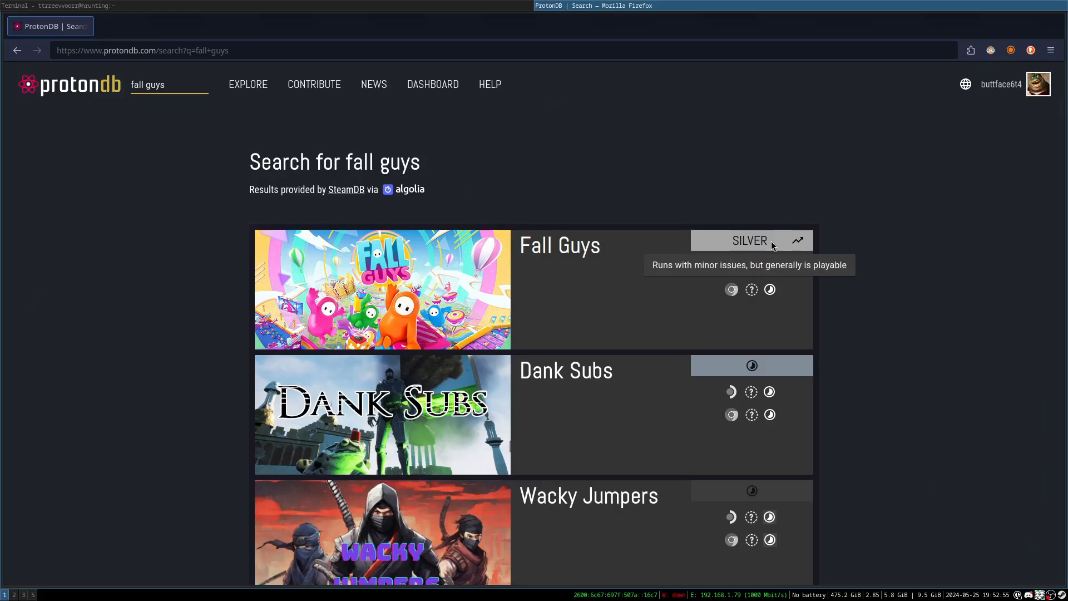
{"action": "left_click", "coordinate": [381, 289]}
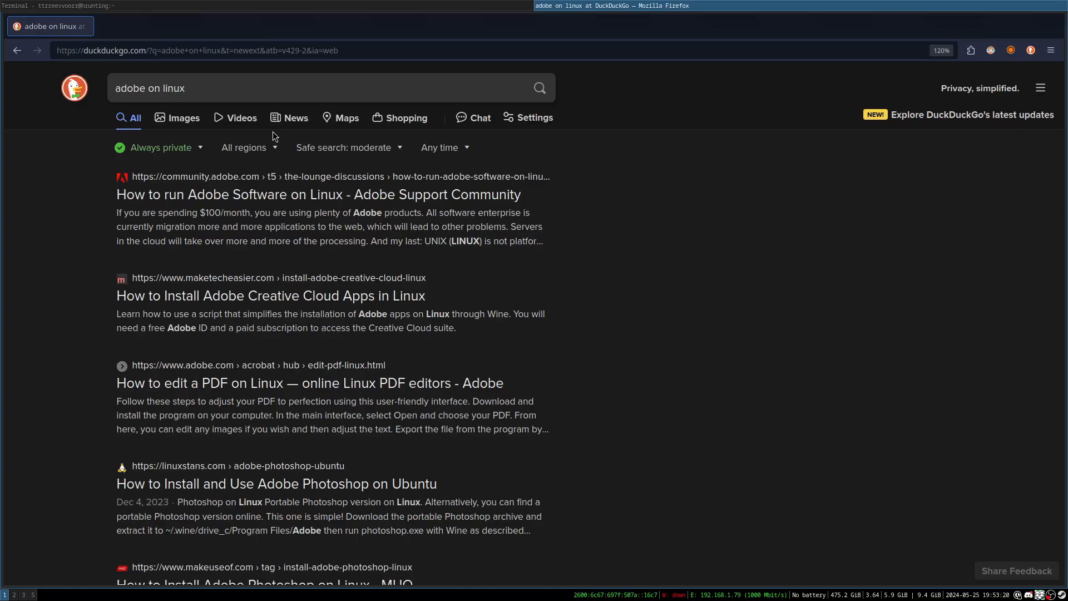
Replace the DuckDuckGo query with a search for VirtualBox.
{"action": "left_click", "coordinate": [273, 88]}
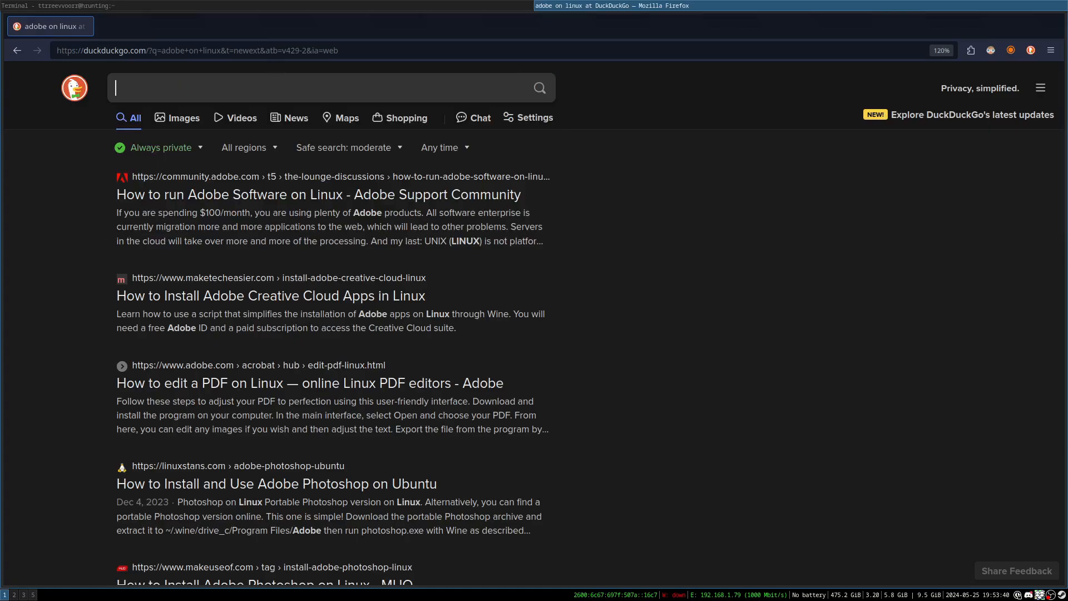
{"action": "type", "text": "virtualbox"}
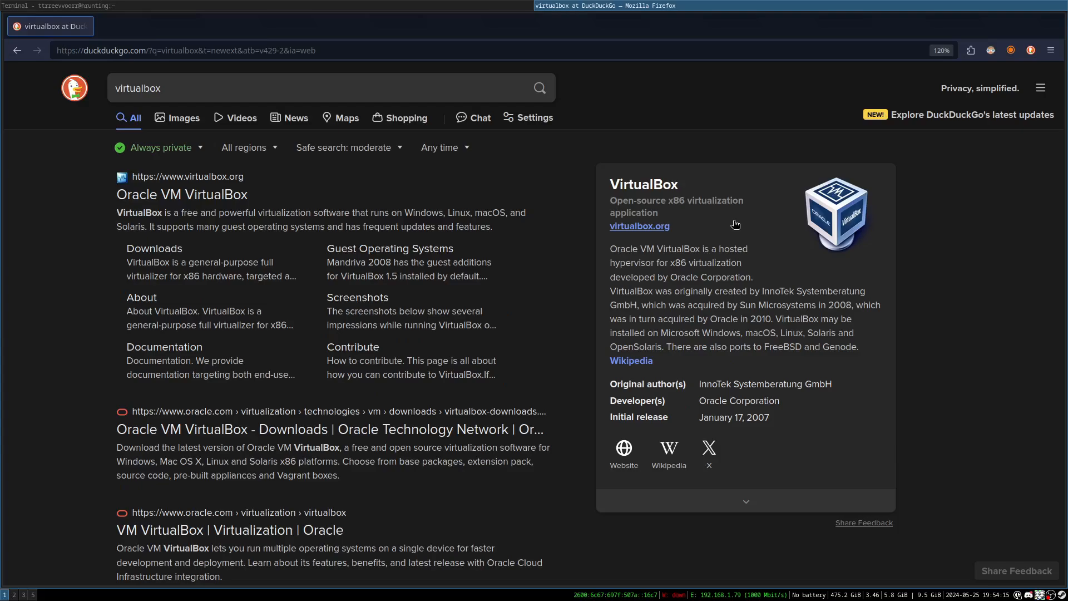
{"action": "mouse_move", "coordinate": [688, 159]}
{"action": "type", "text": "bitwig"}
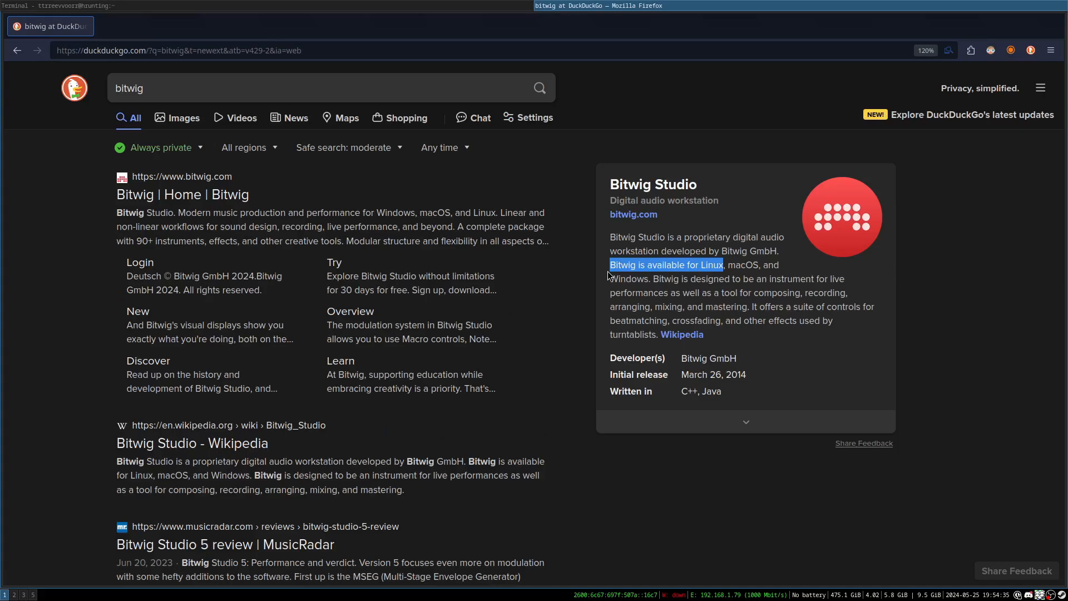
{"action": "mouse_move", "coordinate": [393, 46]}
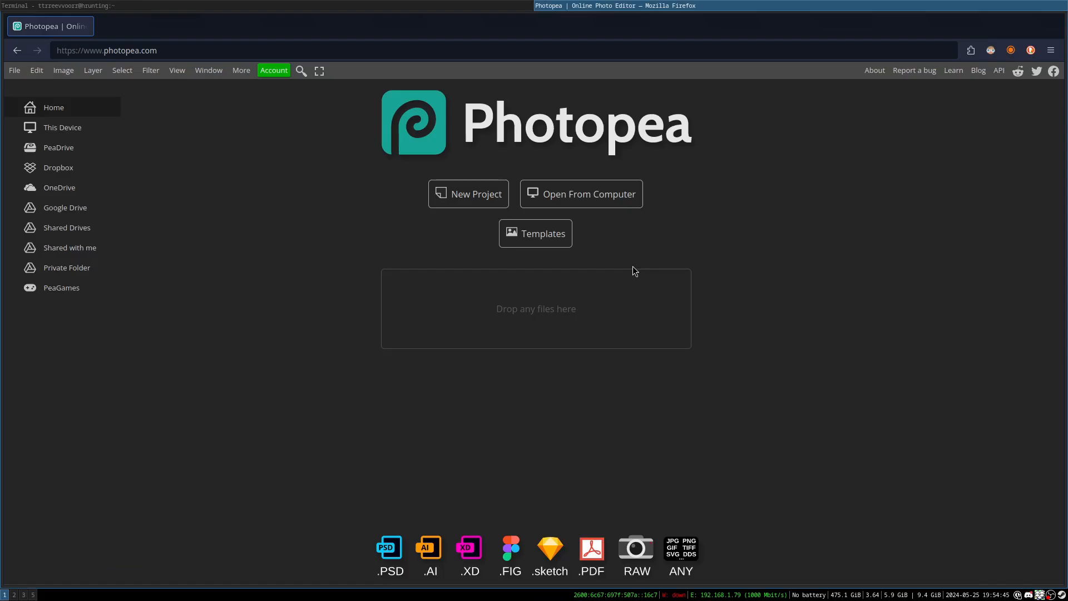
Search for darktable and open the official darktable.org website.
{"action": "type", "text": "dar"}
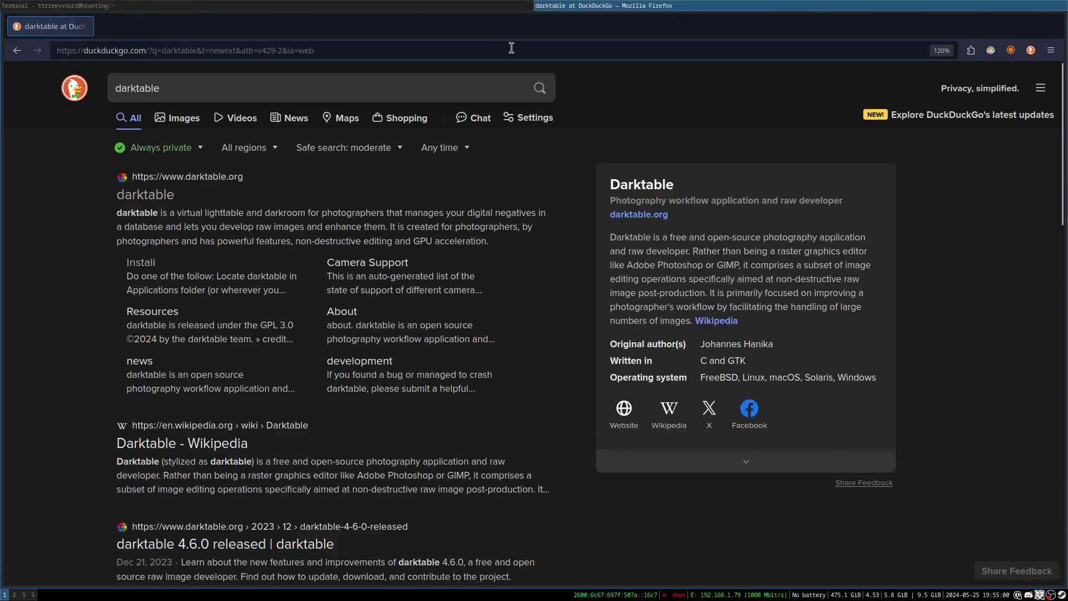
{"action": "left_click", "coordinate": [144, 195]}
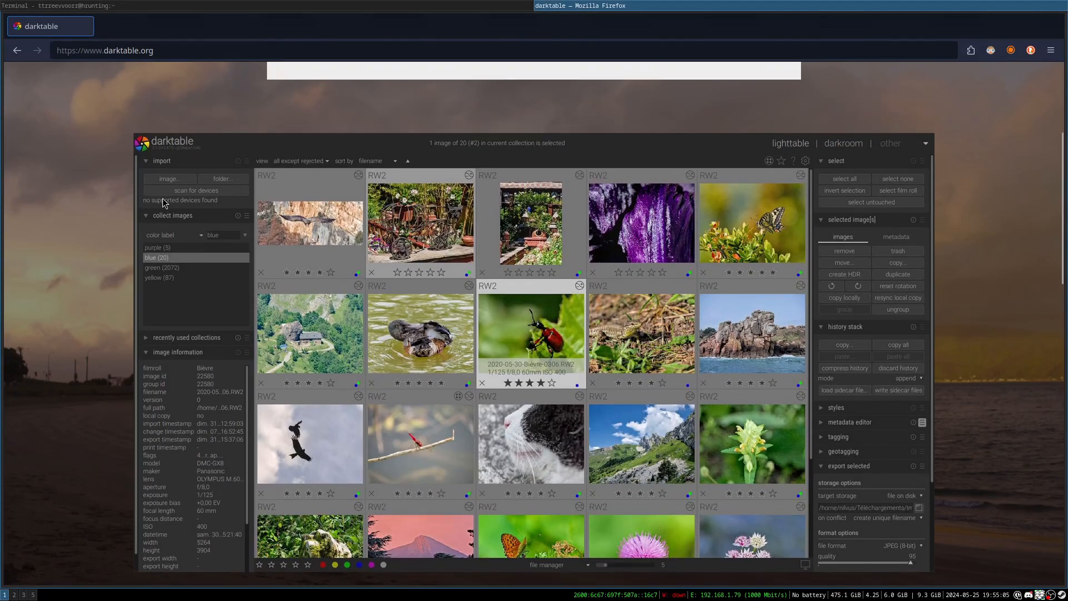
{"action": "mouse_move", "coordinate": [166, 201]}
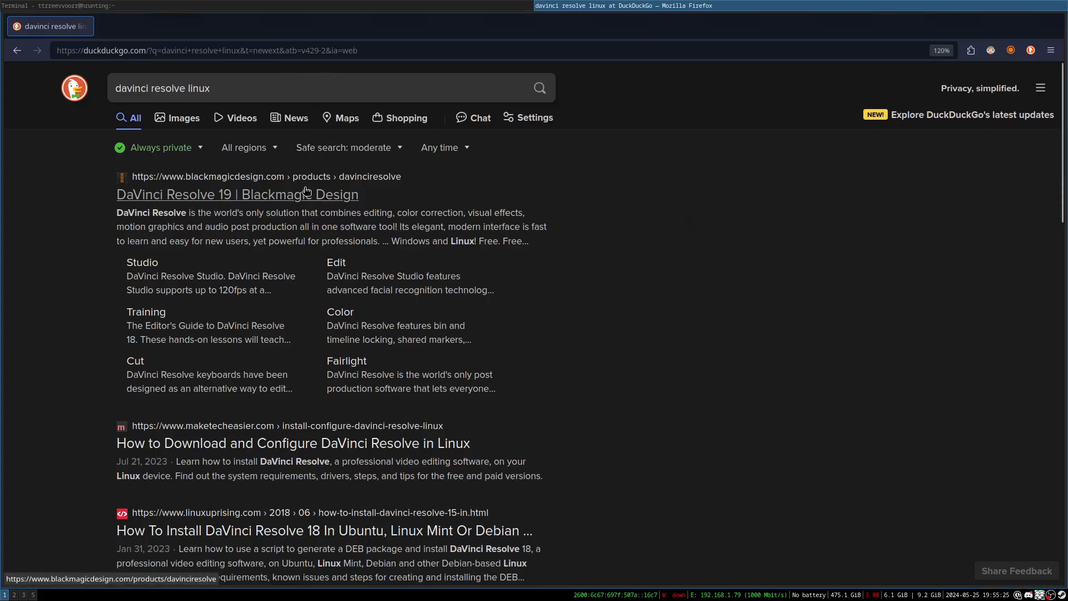
Open Blackmagic's DaVinci Resolve 19 page, then browse the Kdenlive homepage news.
{"action": "left_click", "coordinate": [237, 194]}
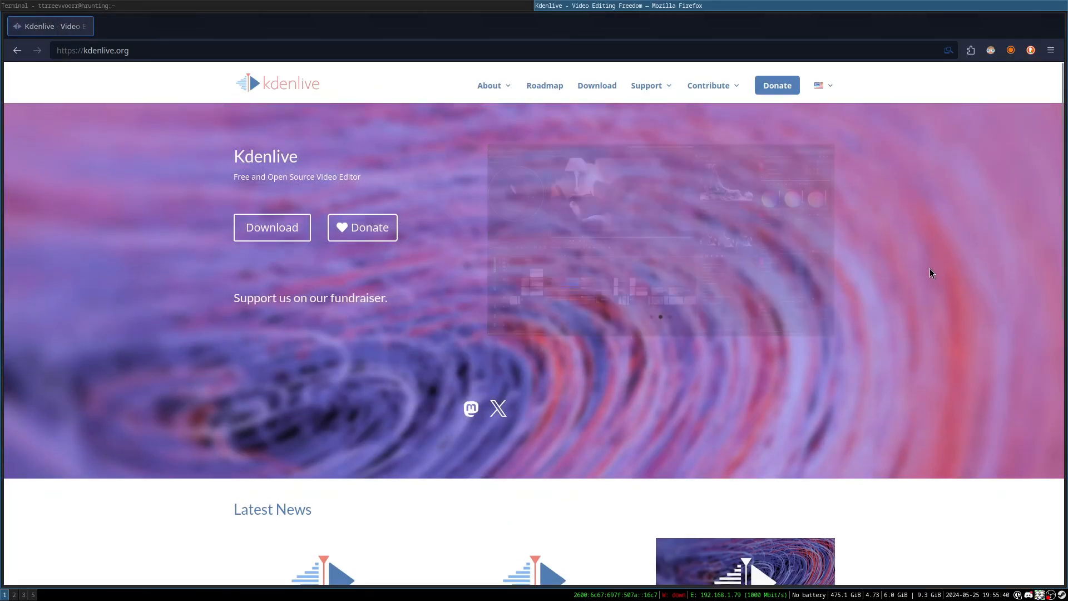
{"action": "scroll", "scroll_direction": "down", "scroll_amount": 3}
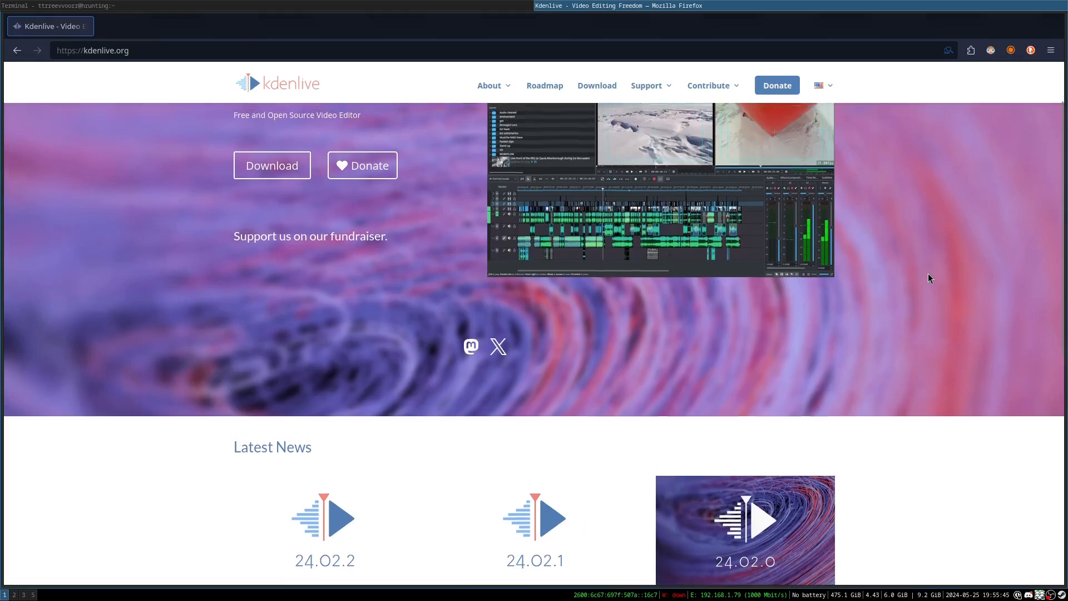